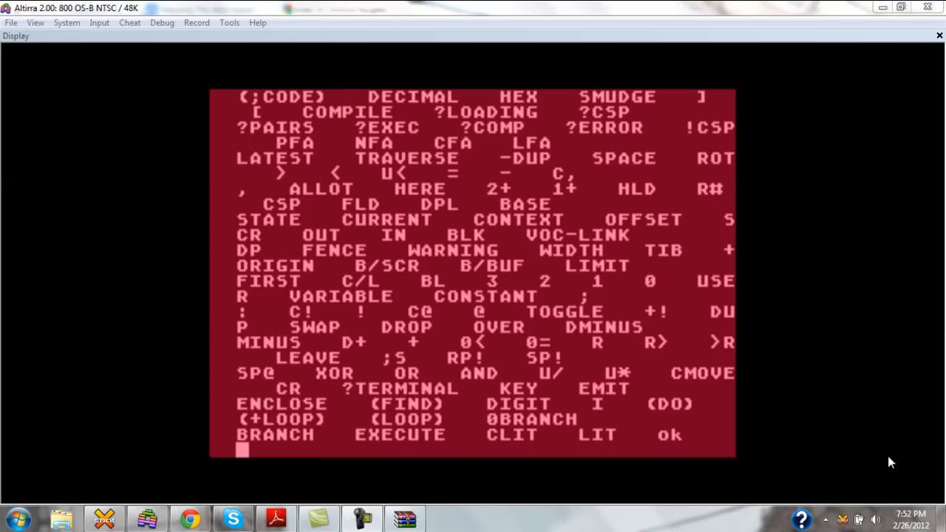
mouse_move(185, 493)
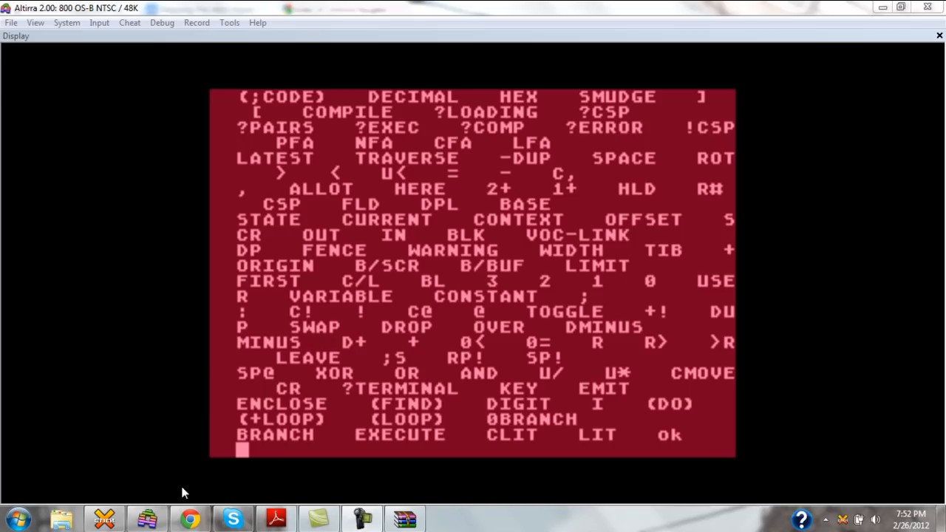
mouse_move(189, 517)
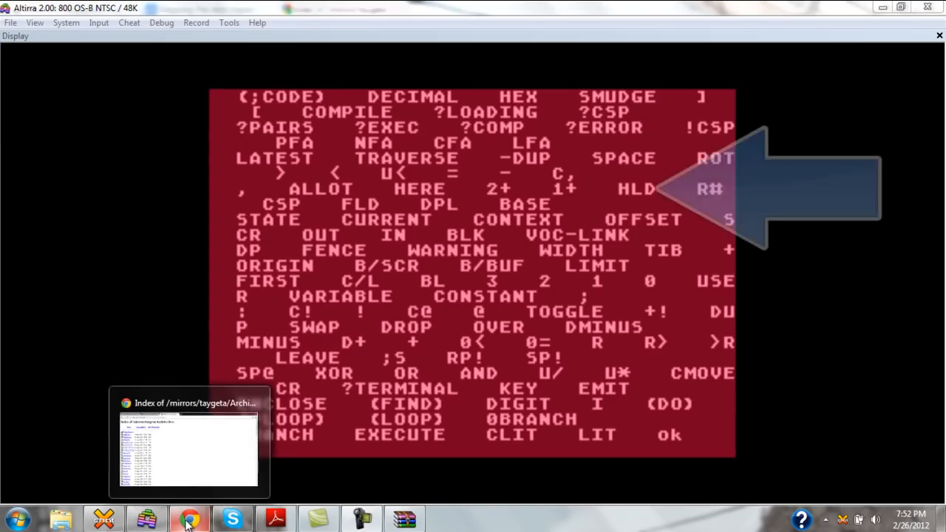
Bring the Chrome window with the forthworks Forth docs listing forward.
click(190, 517)
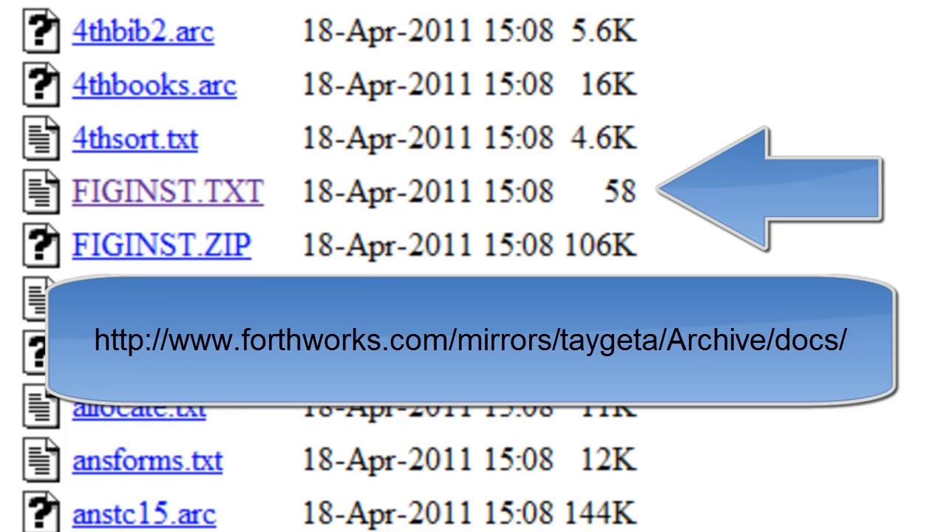
mouse_move(244, 218)
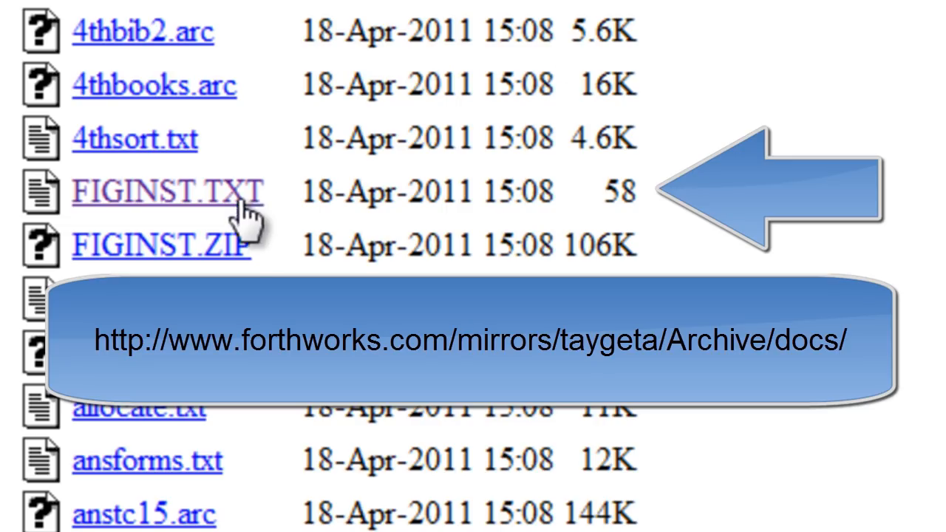
mouse_move(218, 248)
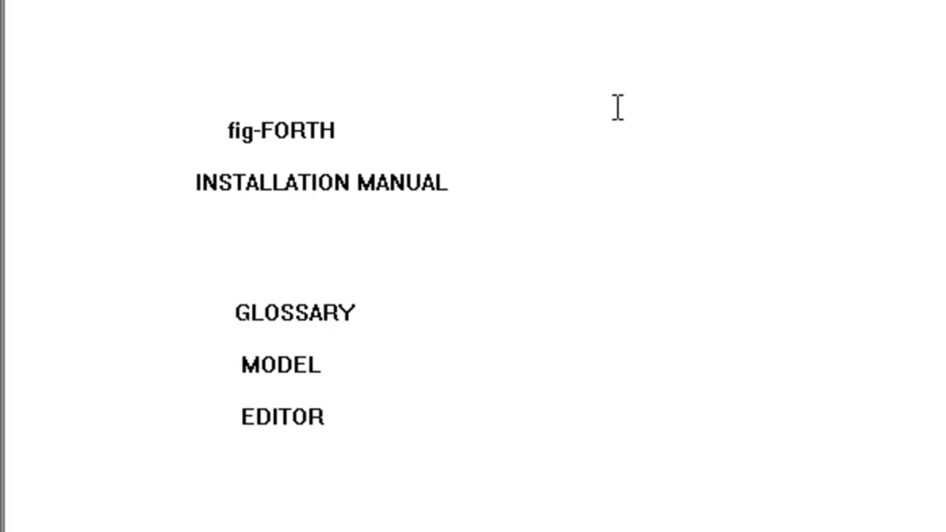
Scroll the manual down past the table of contents to the #S, tick and parenthesis glossary entries.
scroll(down, 3)
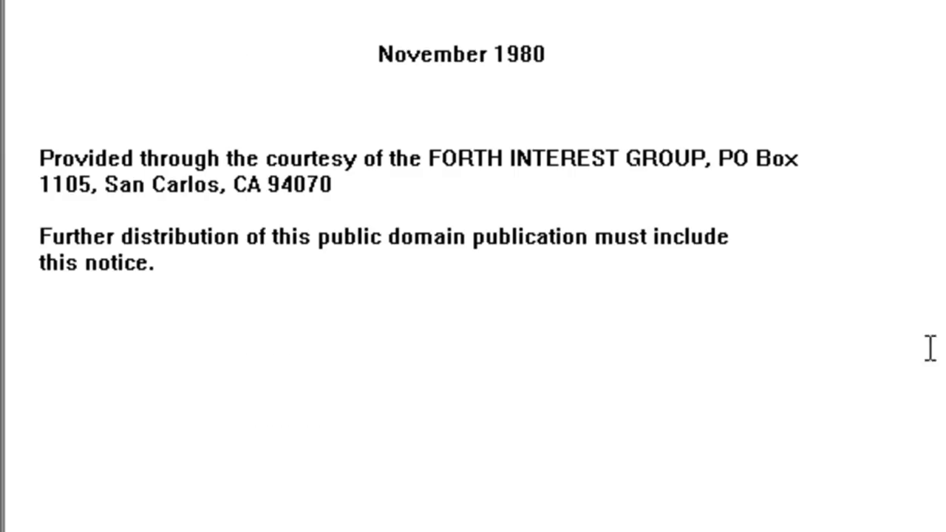
scroll(down, 3)
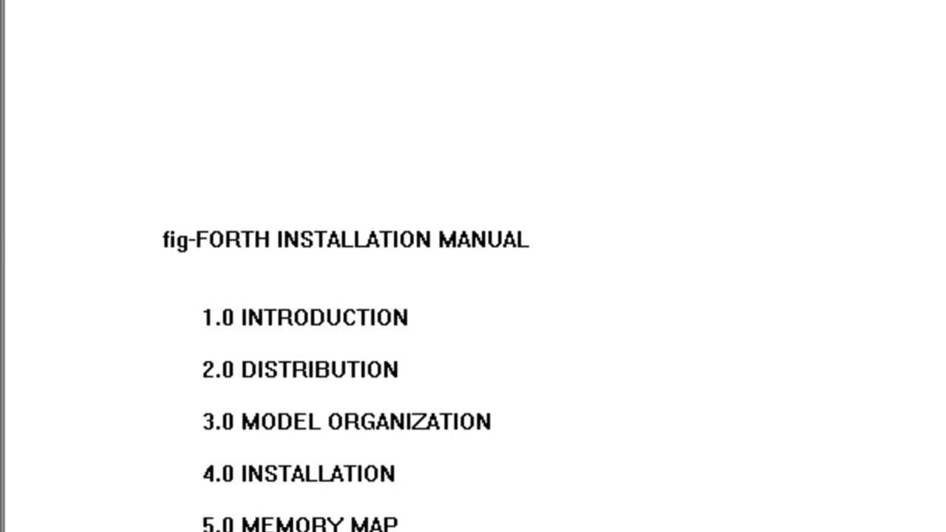
scroll(down, 3)
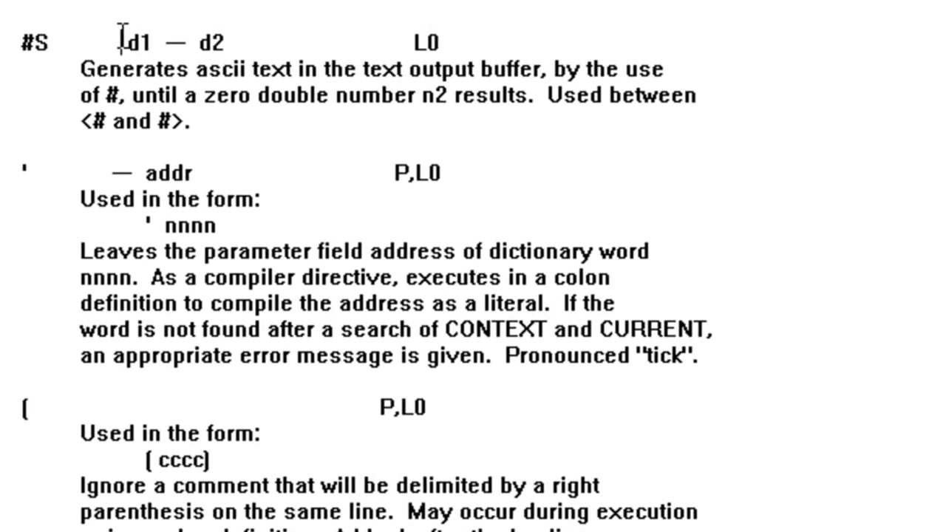
Select the #S d1 — d2 stack notation, then scroll on to the editor P put example.
drag(122, 42, 240, 42)
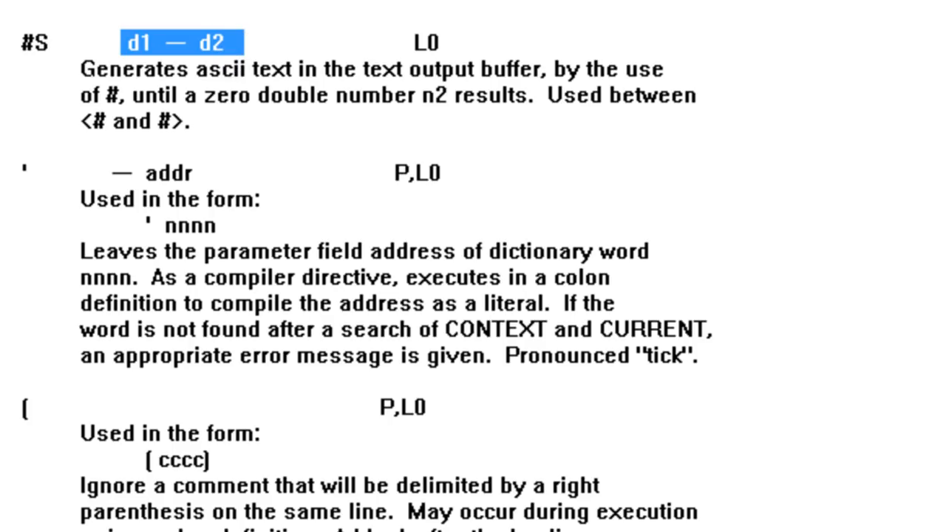
scroll(down, 3)
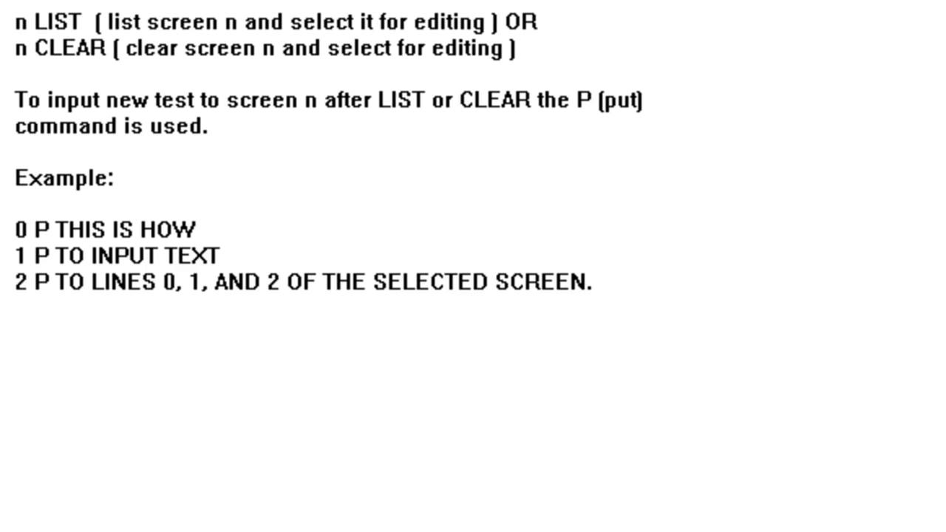
Scroll to bring the 'Selecting a Screen and Input of Text' heading into view.
scroll(up, 3)
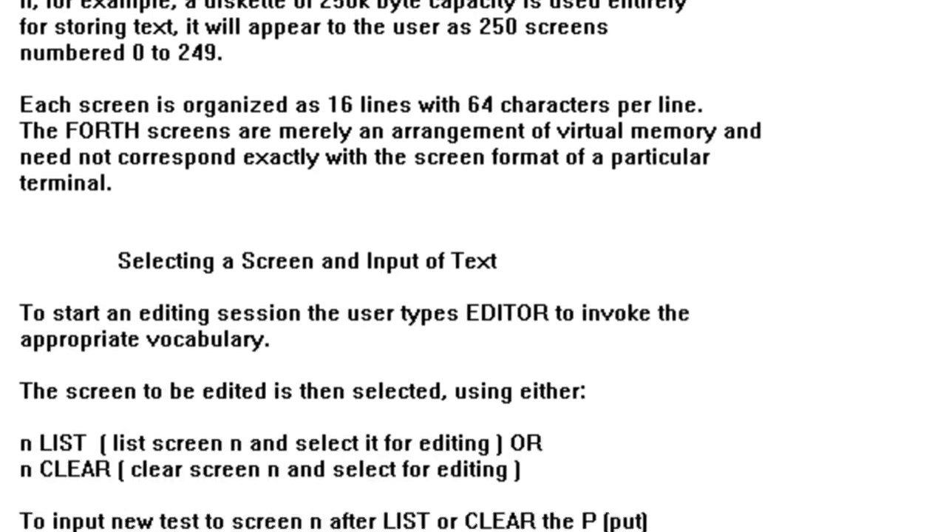
scroll(down, 3)
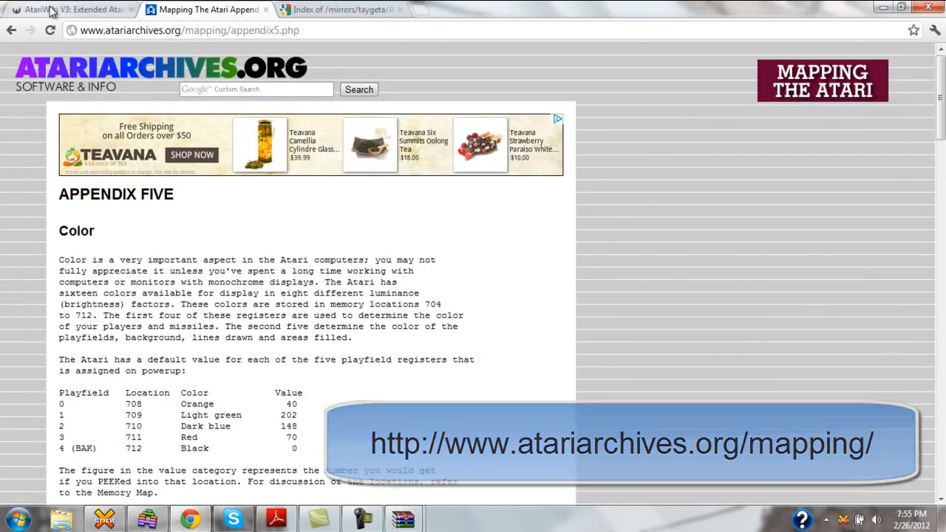
Switch Chrome to the AtariWiki Extended Atari FIG-Forth APX20029 tab.
click(67, 9)
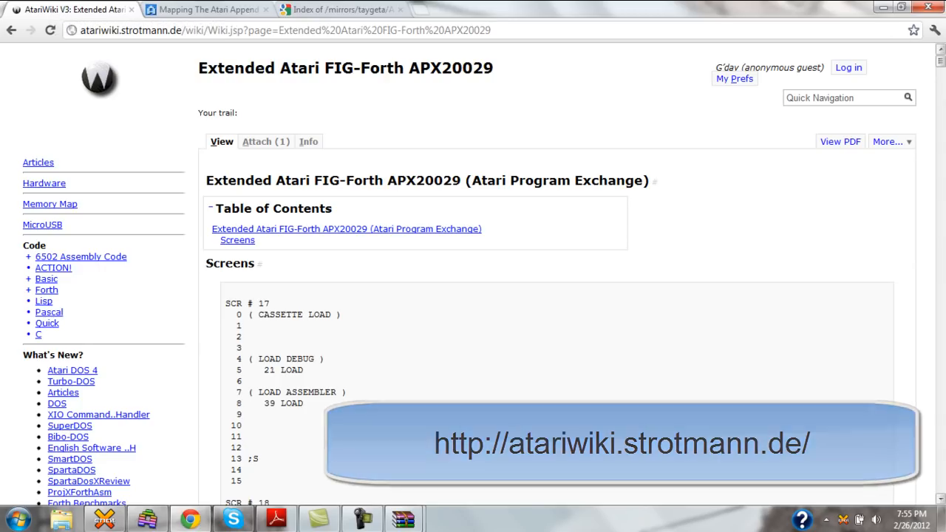
Scroll the AtariWiki Forth source screens down through SCR #80 and #81.
scroll(down, 3)
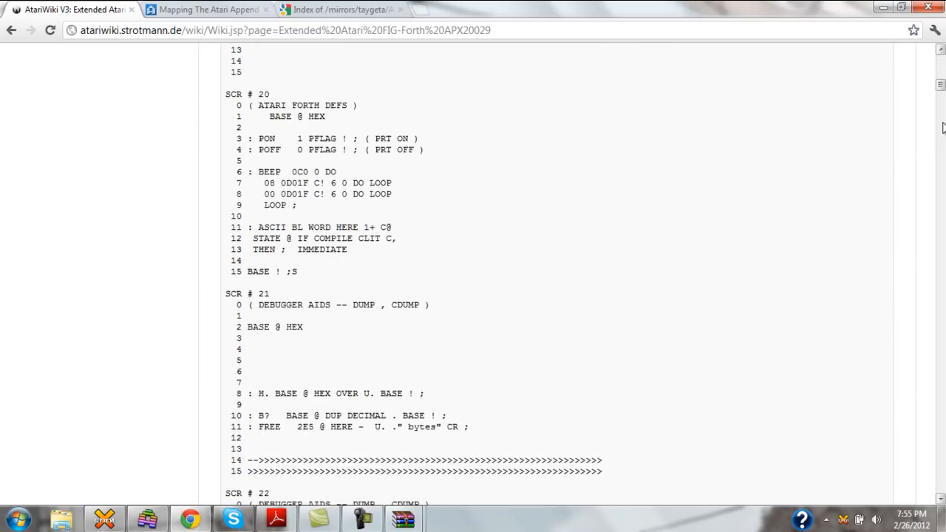
scroll(down, 3)
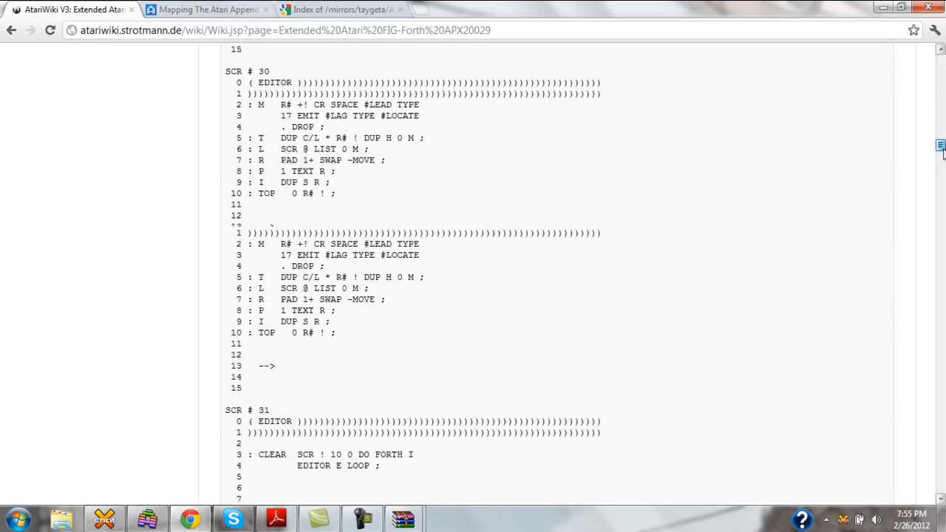
scroll(down, 3)
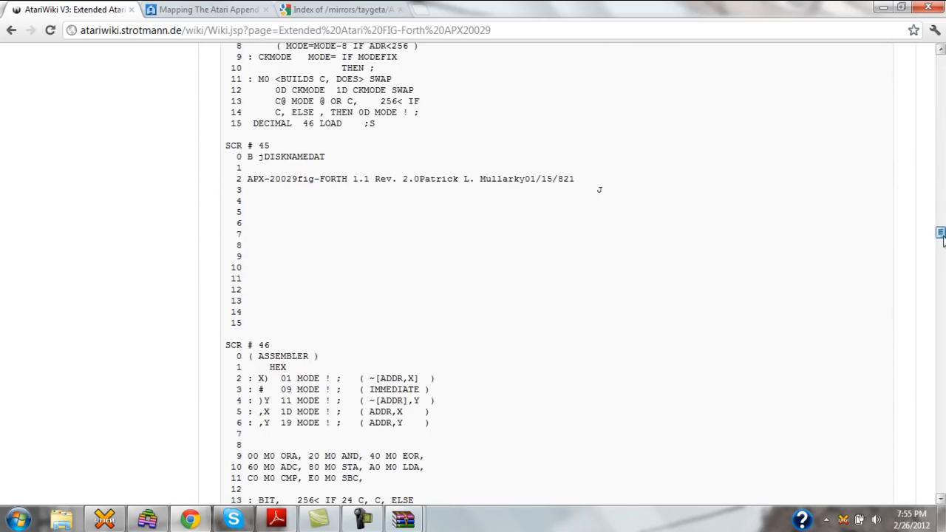
scroll(down, 3)
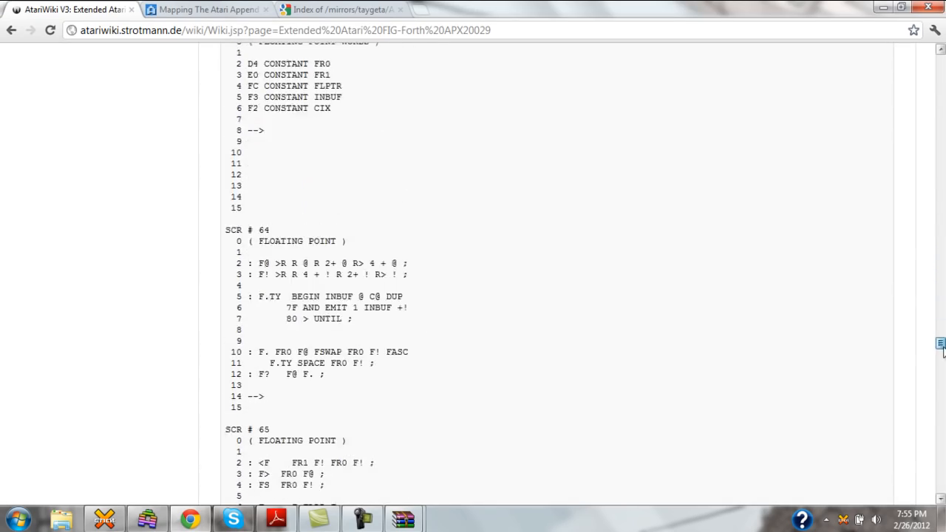
scroll(down, 3)
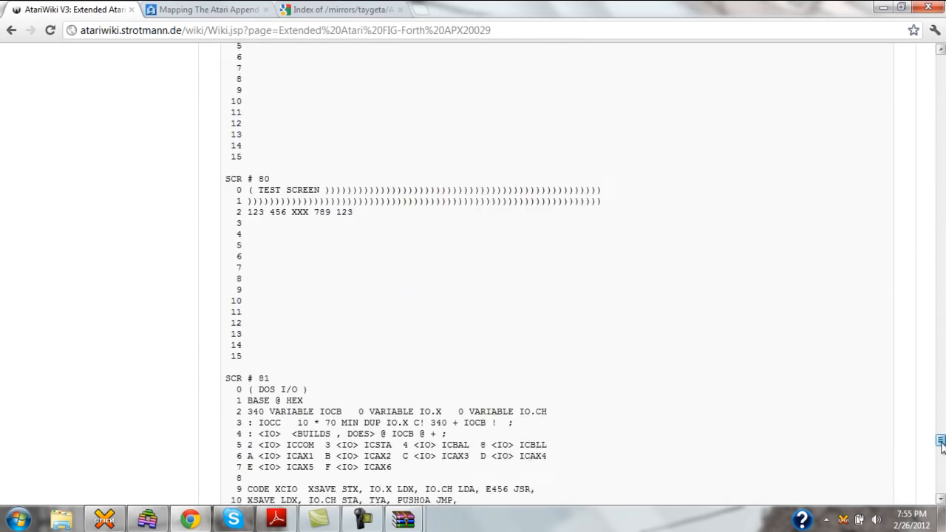
scroll(down, 3)
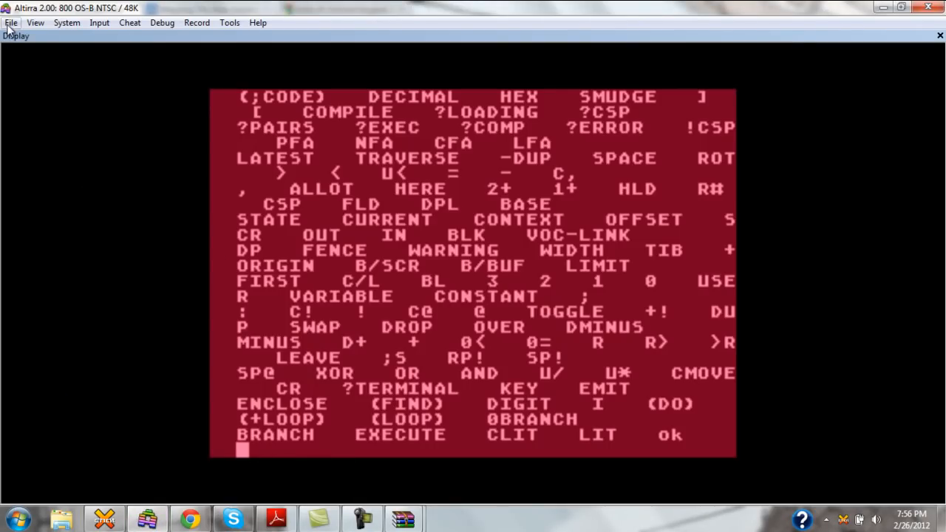
Attach New Enhanced FIG Forth.atr as drive D1 via File > Disk Drives and confirm.
click(11, 22)
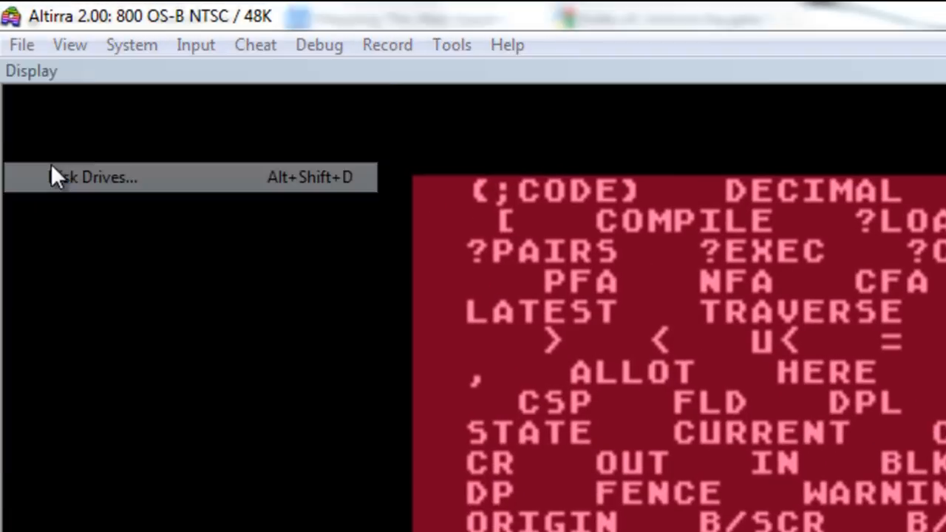
click(92, 177)
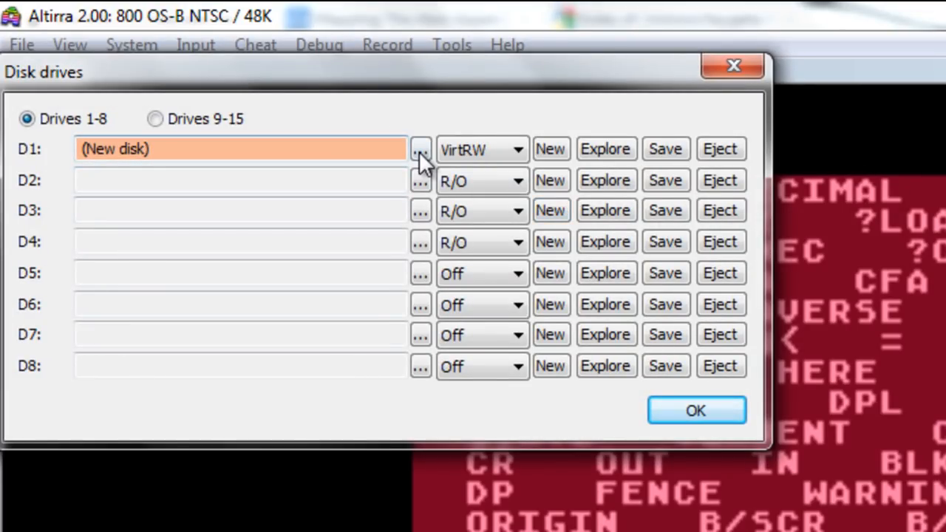
click(420, 148)
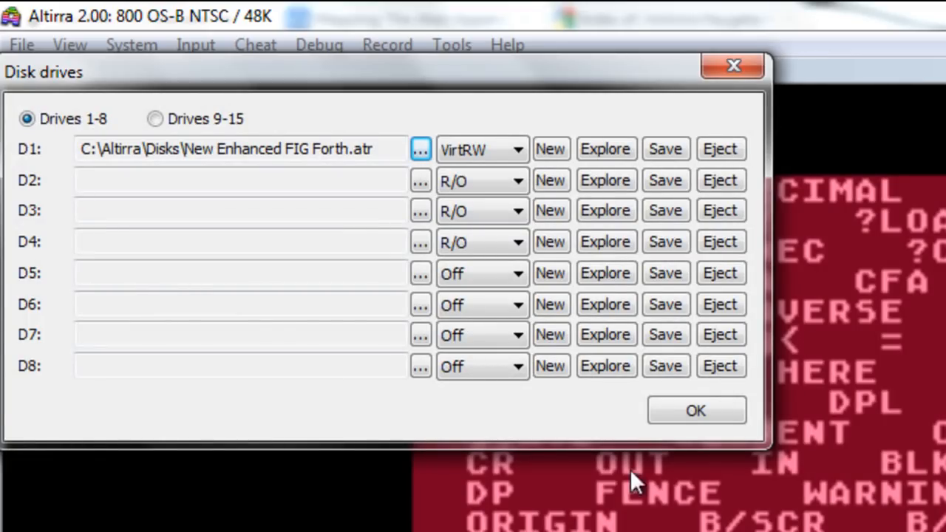
click(695, 411)
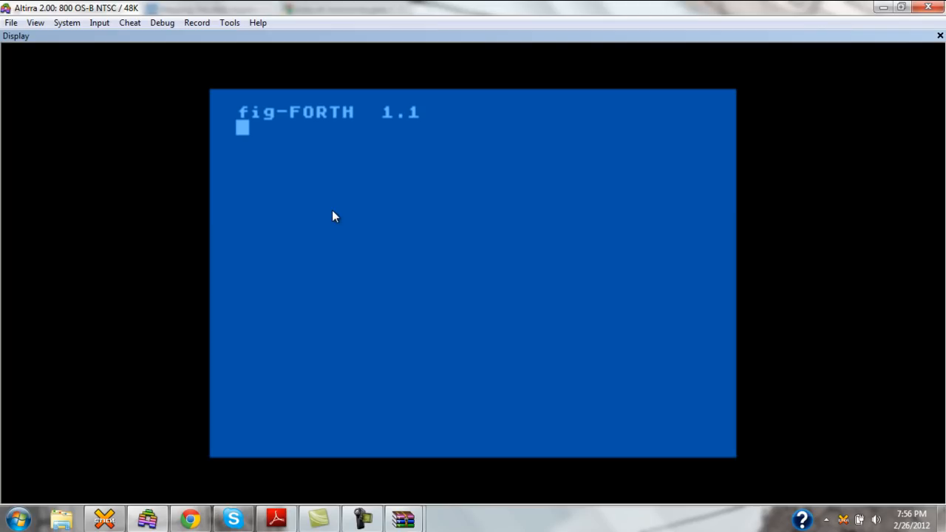
mouse_move(261, 234)
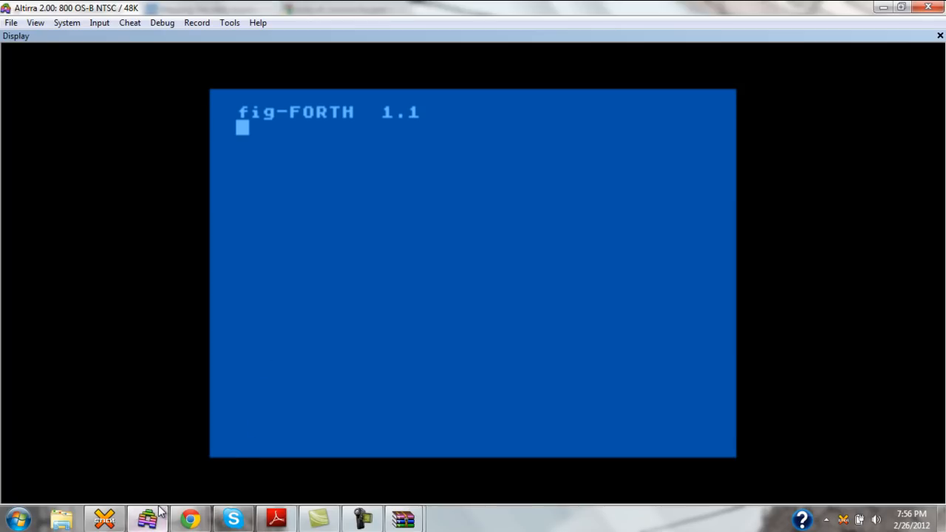
mouse_move(147, 517)
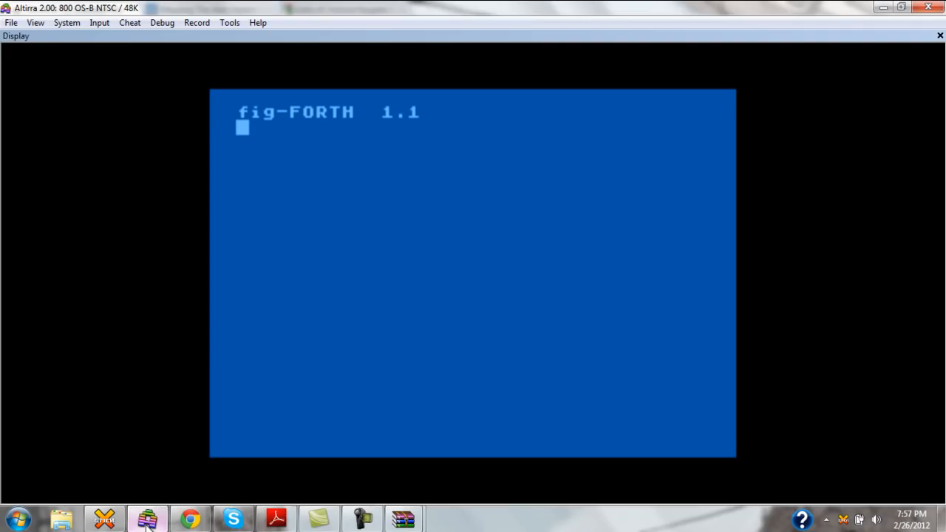
Run 17 LIST to show screen 17, the cassette load block.
text(17)
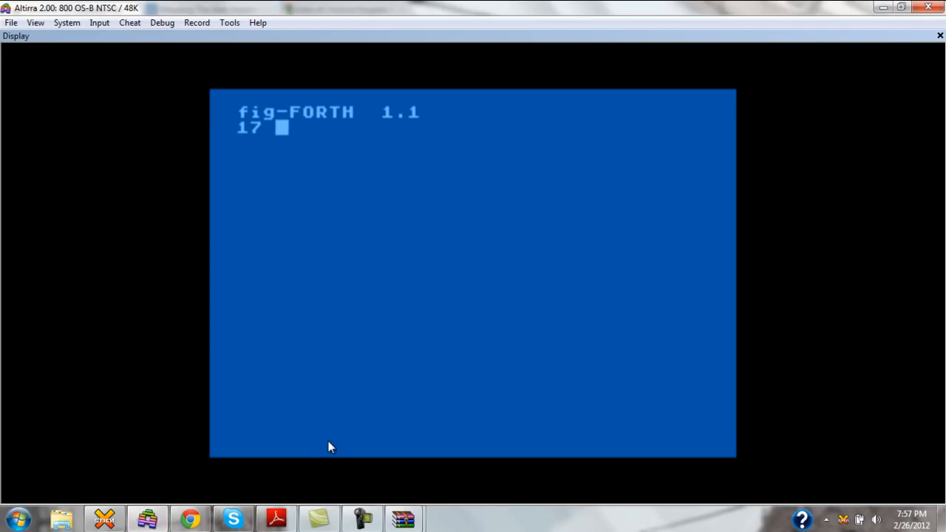
text(LIST)
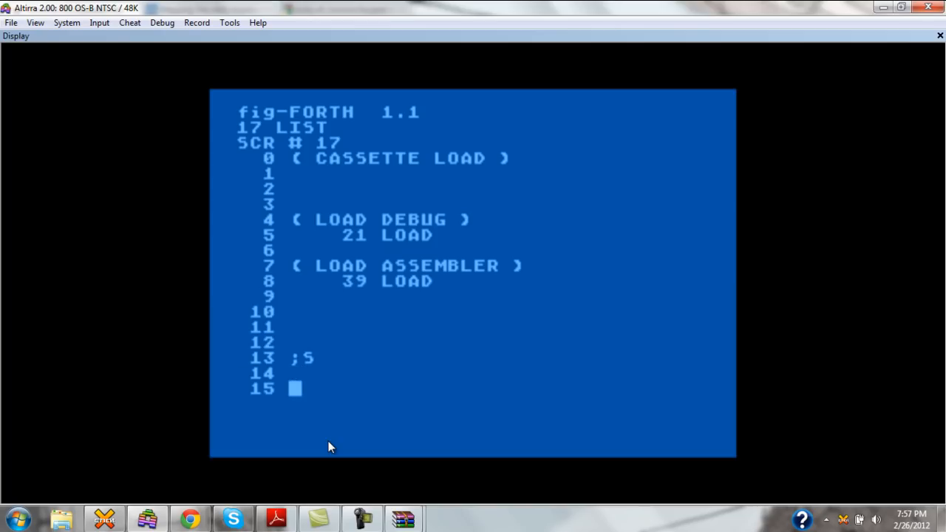
key(Return)
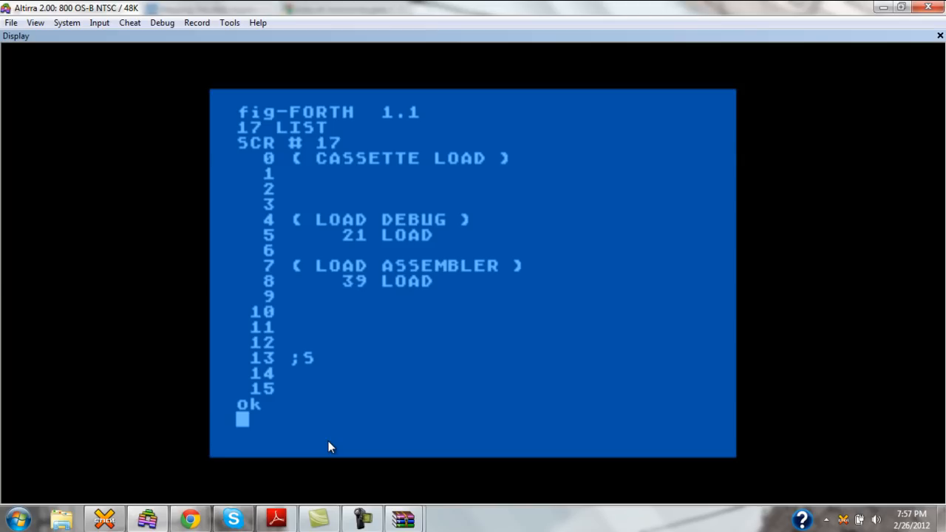
Run 0 LIST to show screen 0, which holds only garbled data.
text(0 LI)
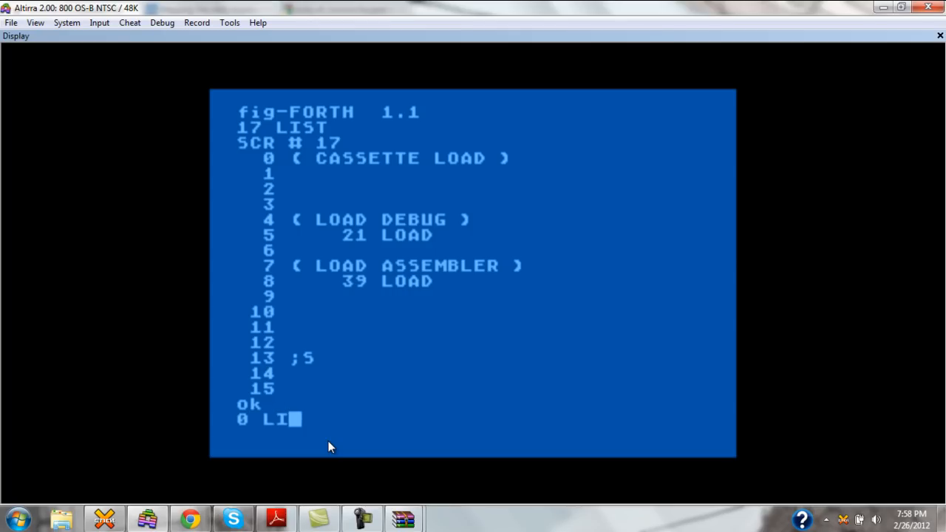
text(ST)
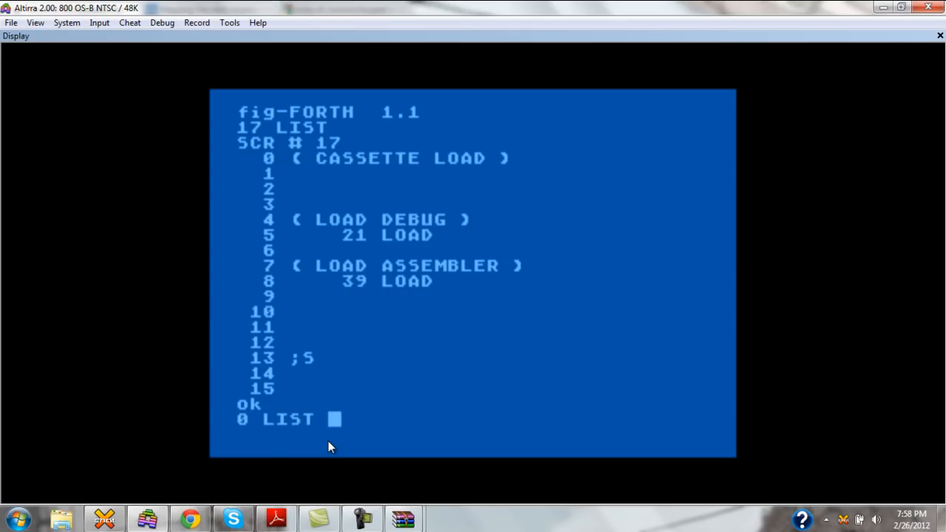
key(Return)
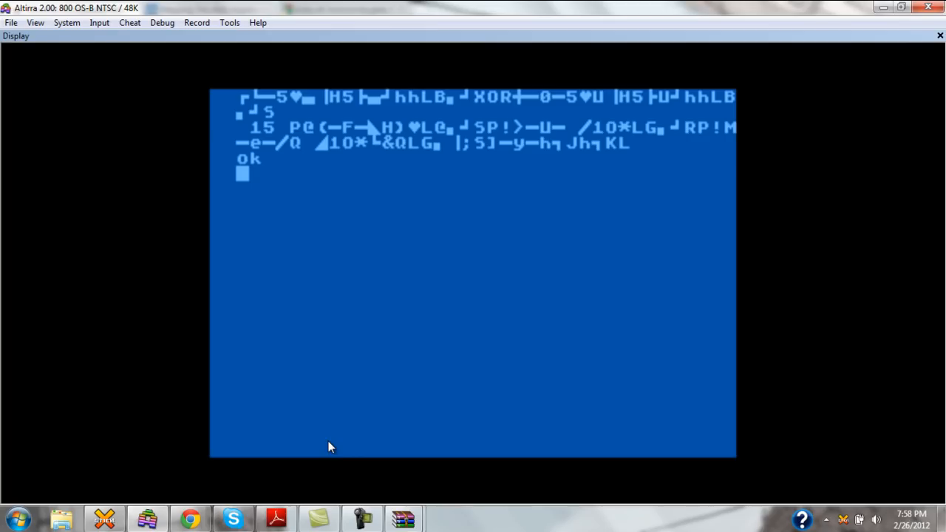
Run 18 LIST to show screen 18, the full debug, editor and assembler load block.
text(18 LO)
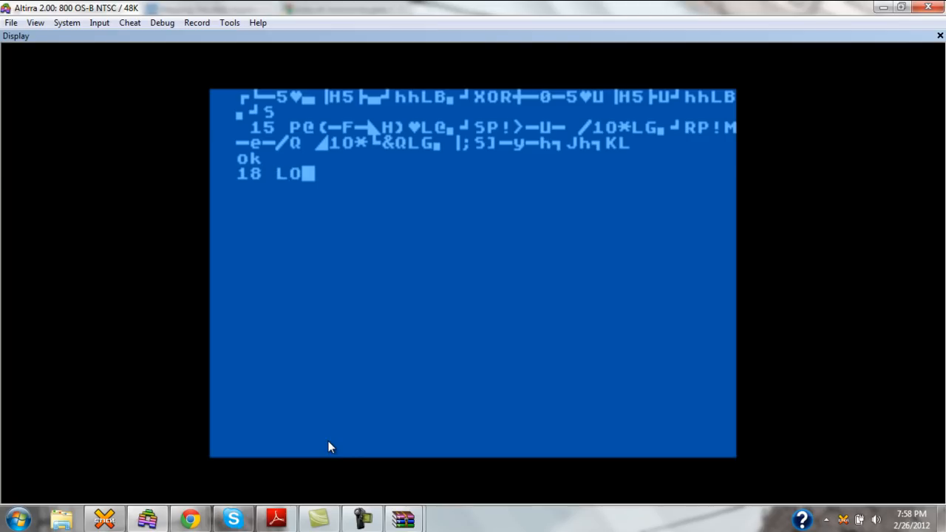
text(IST)
key(Return)
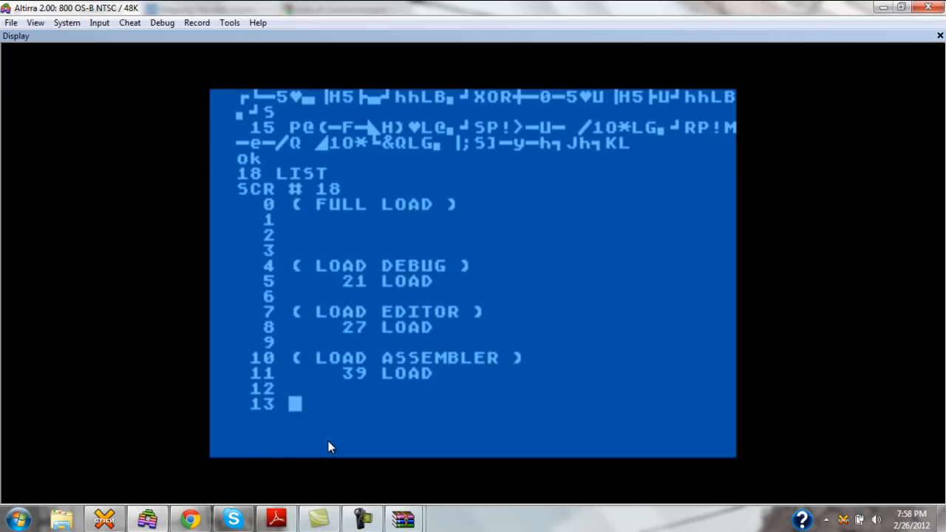
key(Return)
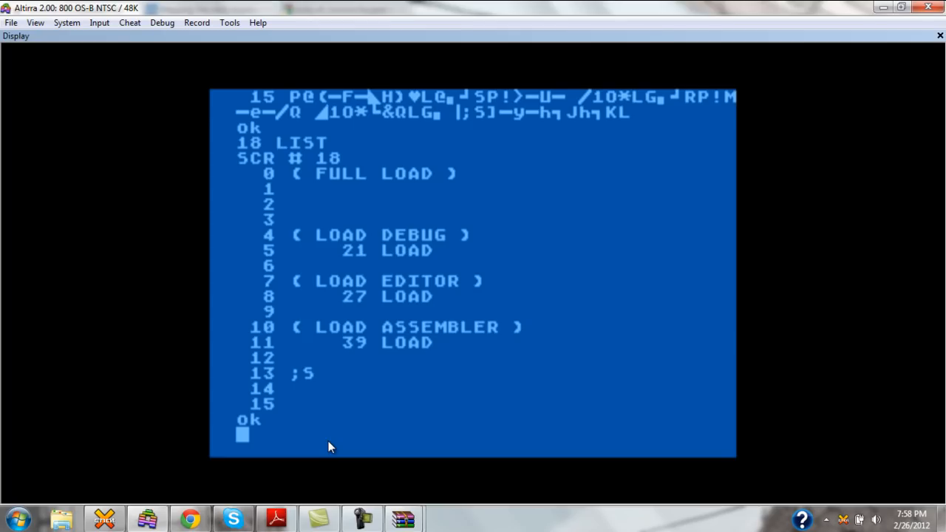
mouse_move(332, 266)
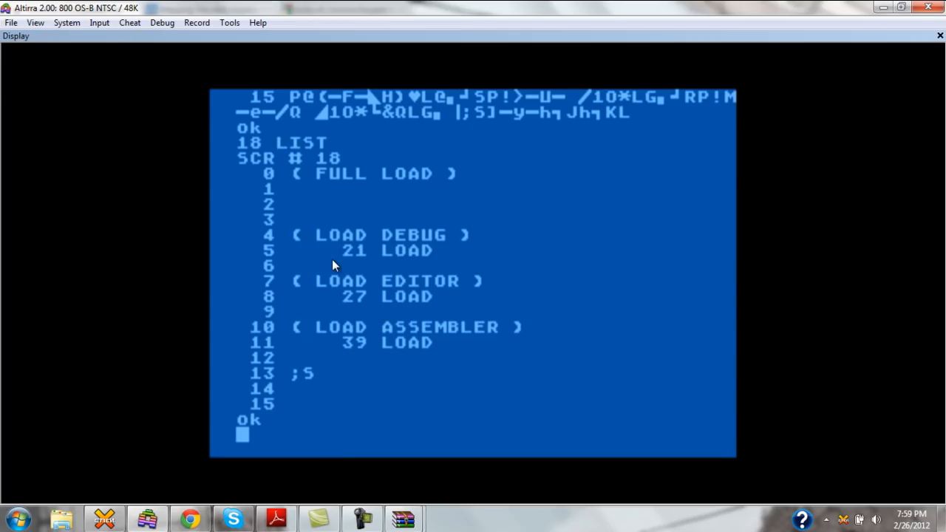
mouse_move(322, 253)
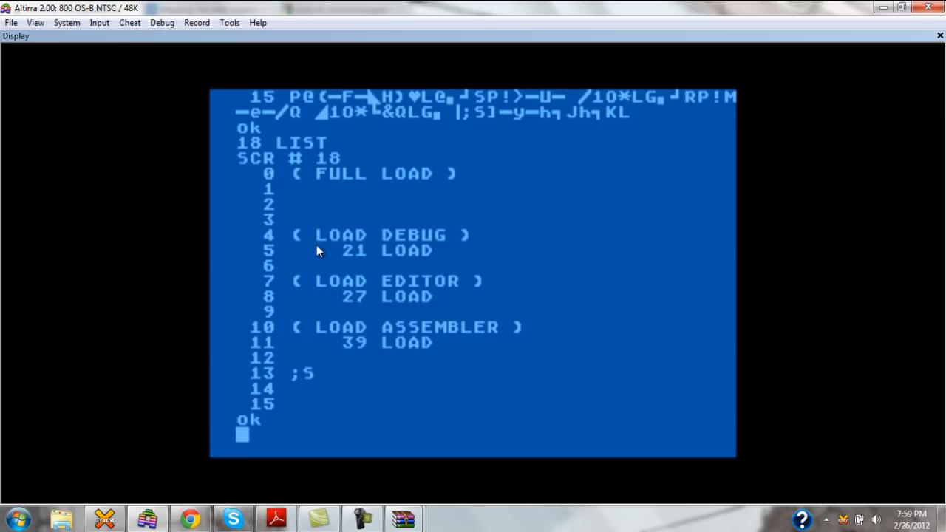
mouse_move(371, 244)
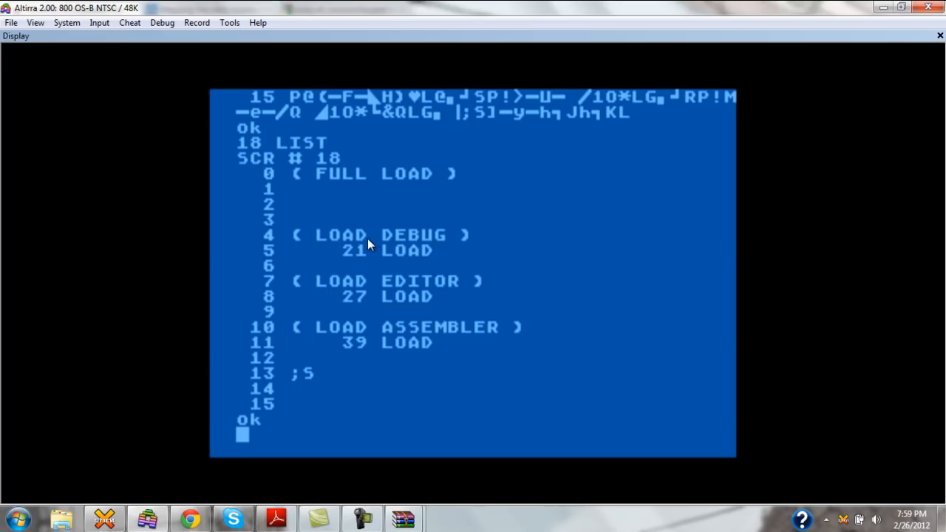
mouse_move(451, 258)
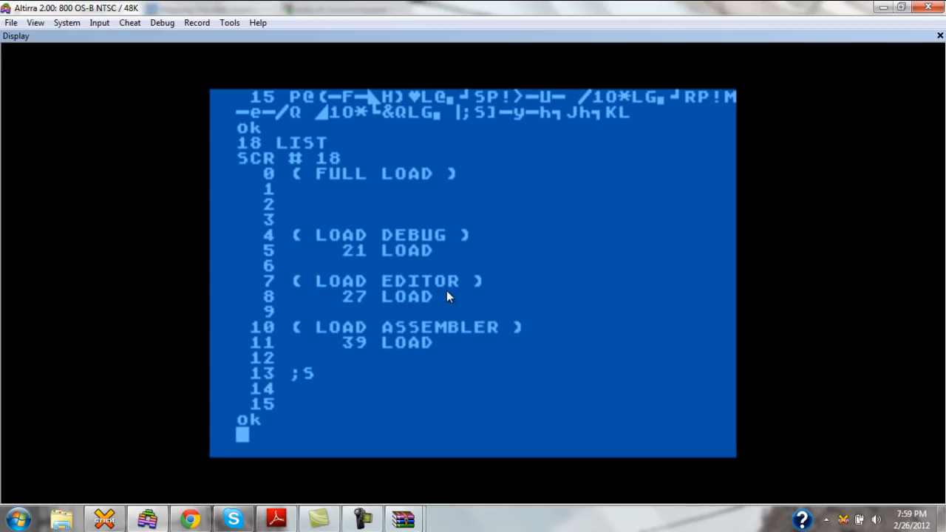
mouse_move(377, 340)
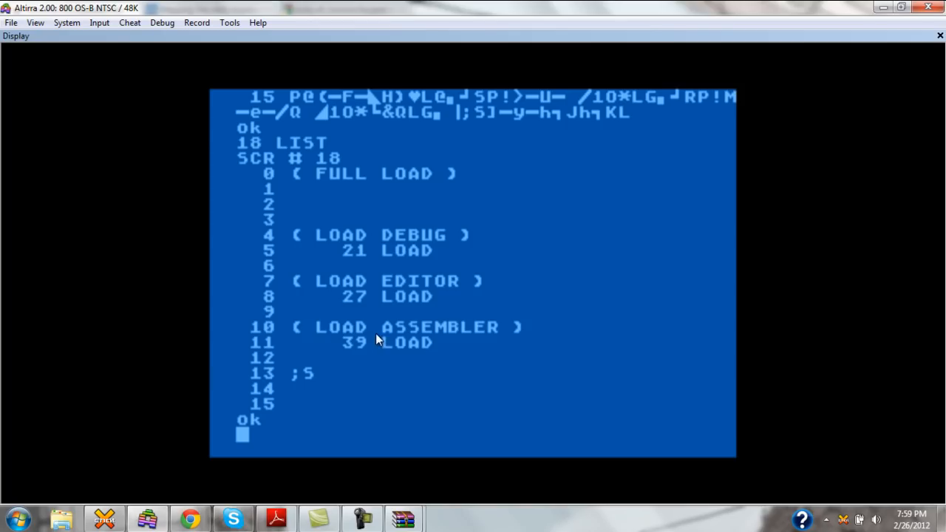
mouse_move(473, 363)
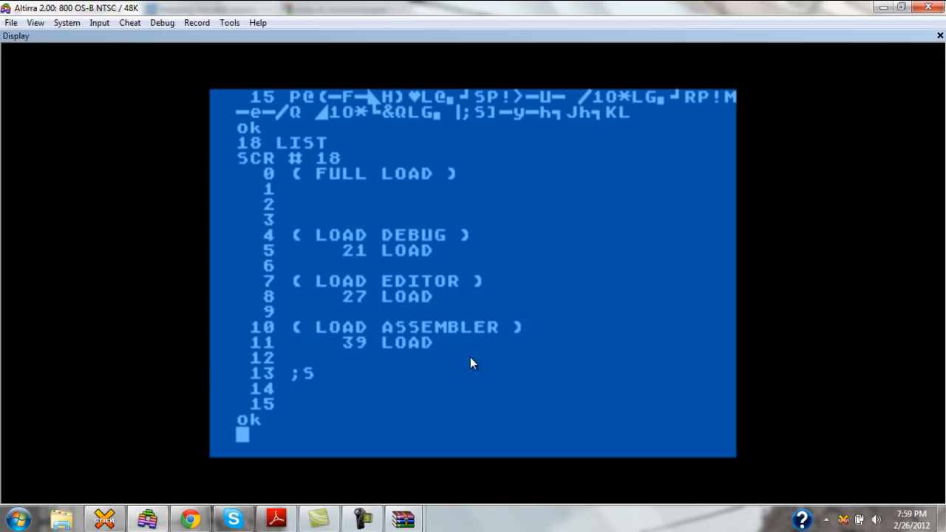
List screen 21, the Debugger Aids source defining H., B? and FREE.
text(21 LIST)
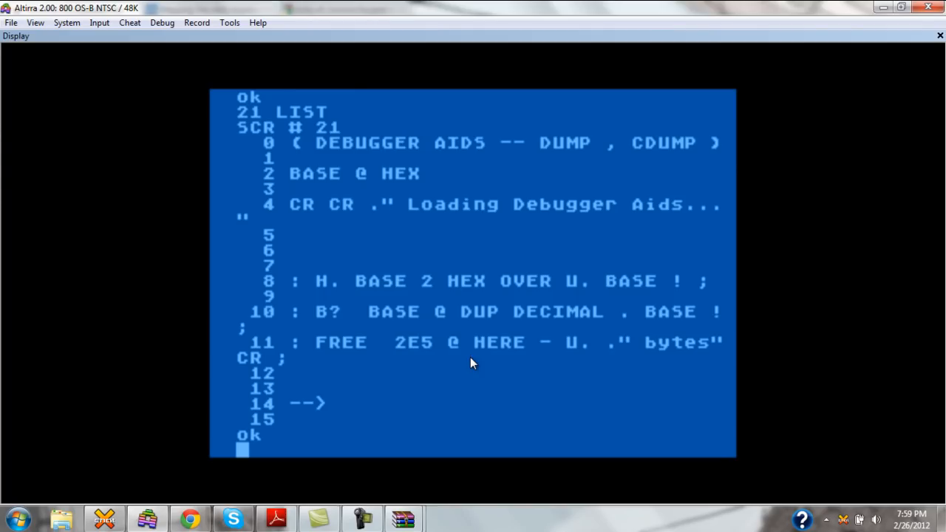
mouse_move(444, 270)
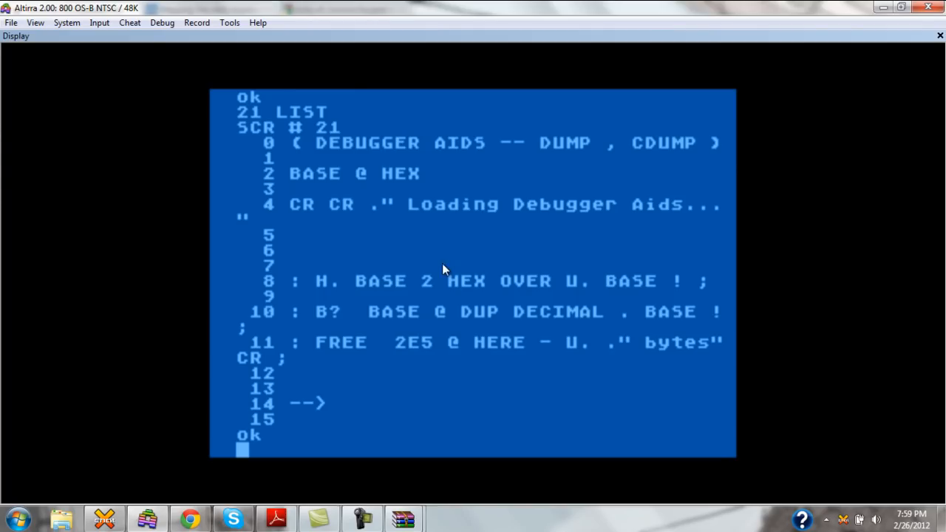
mouse_move(321, 288)
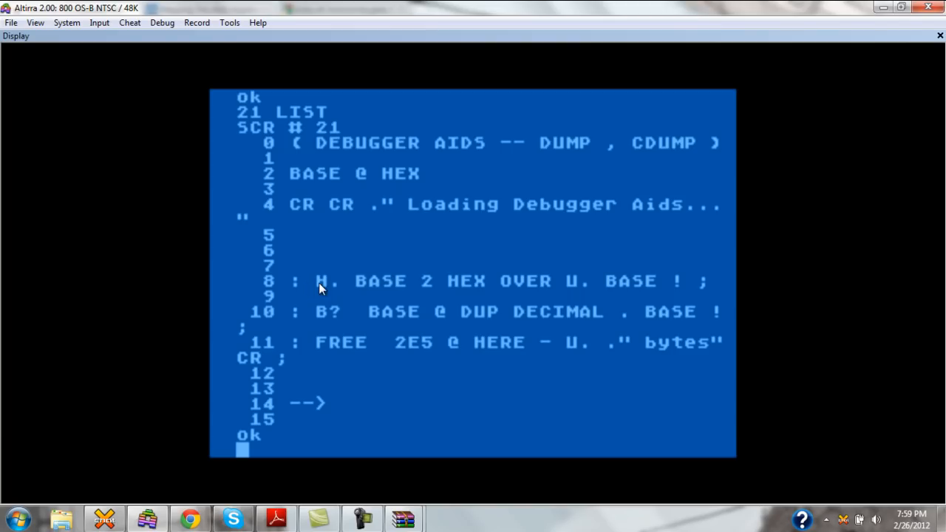
mouse_move(294, 355)
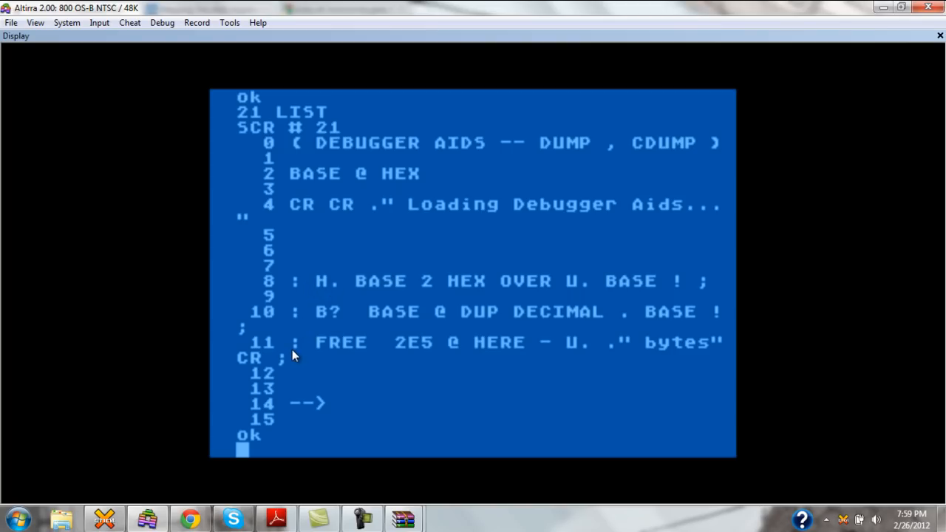
mouse_move(625, 340)
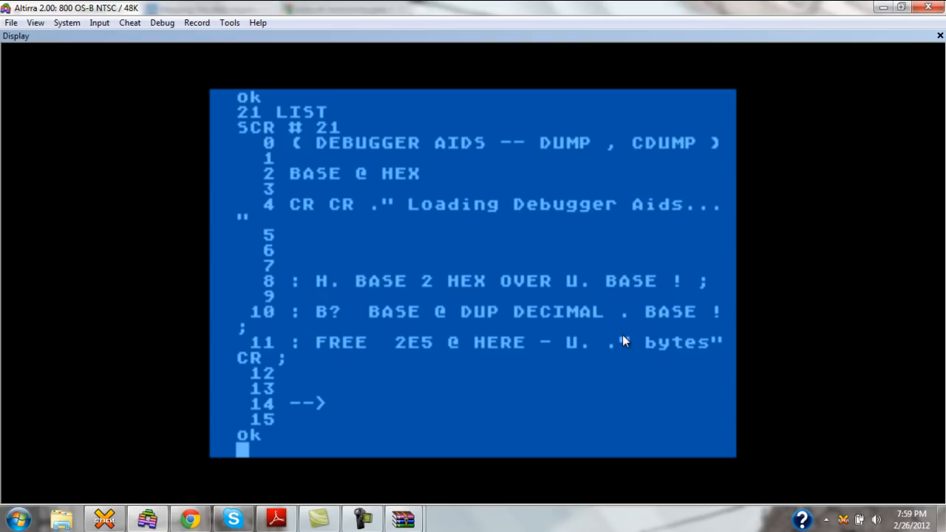
mouse_move(620, 344)
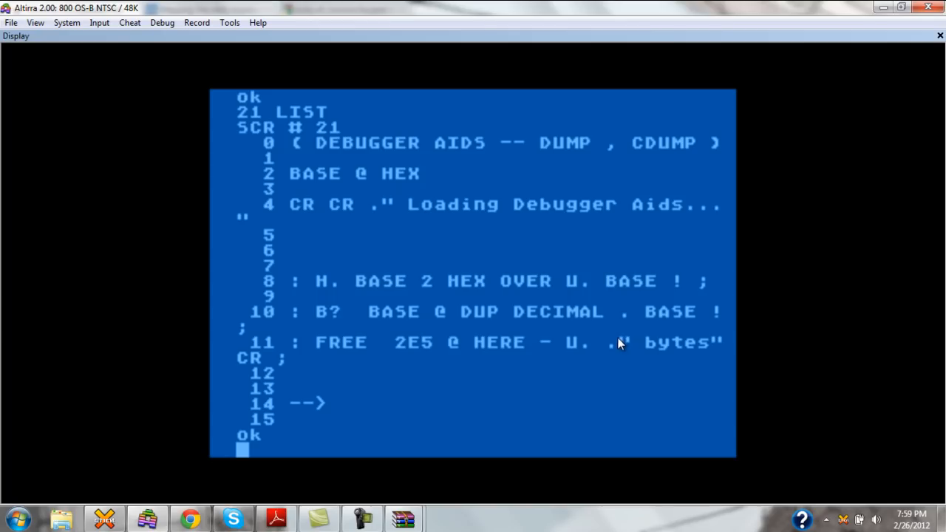
mouse_move(578, 335)
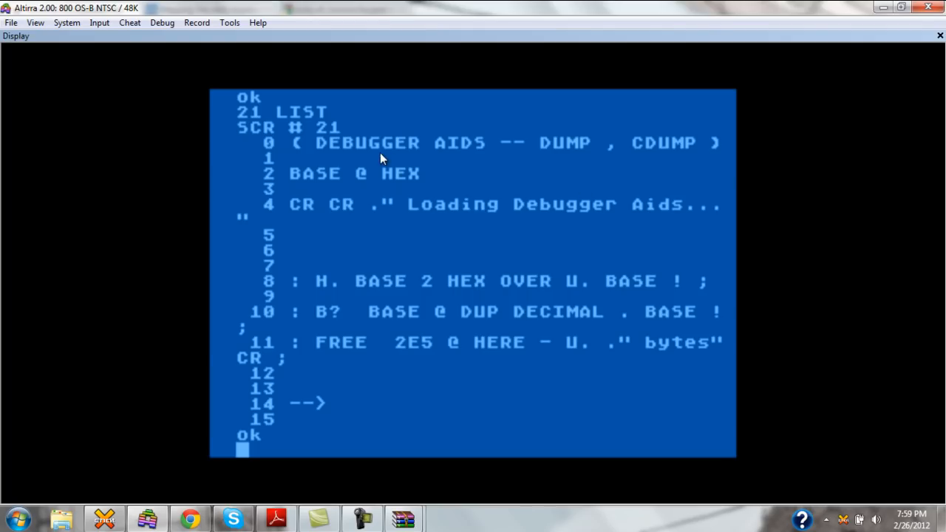
mouse_move(295, 179)
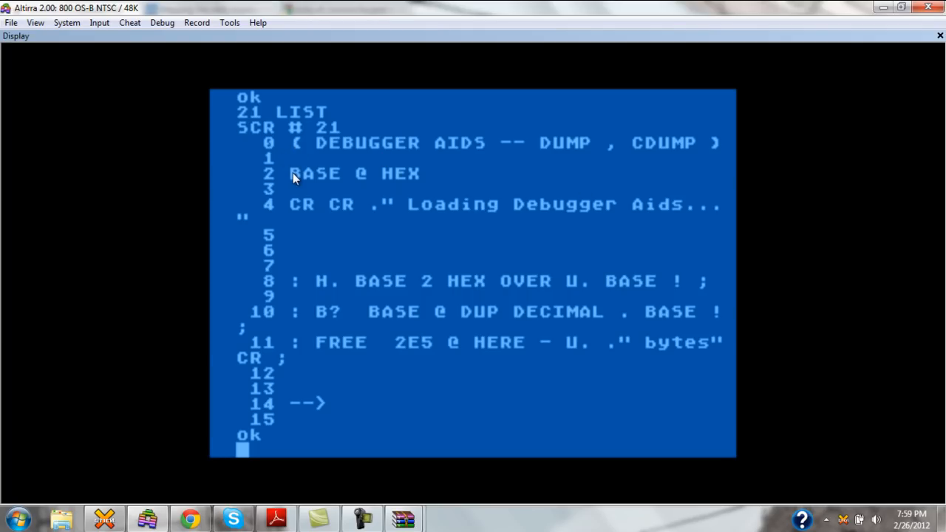
mouse_move(329, 218)
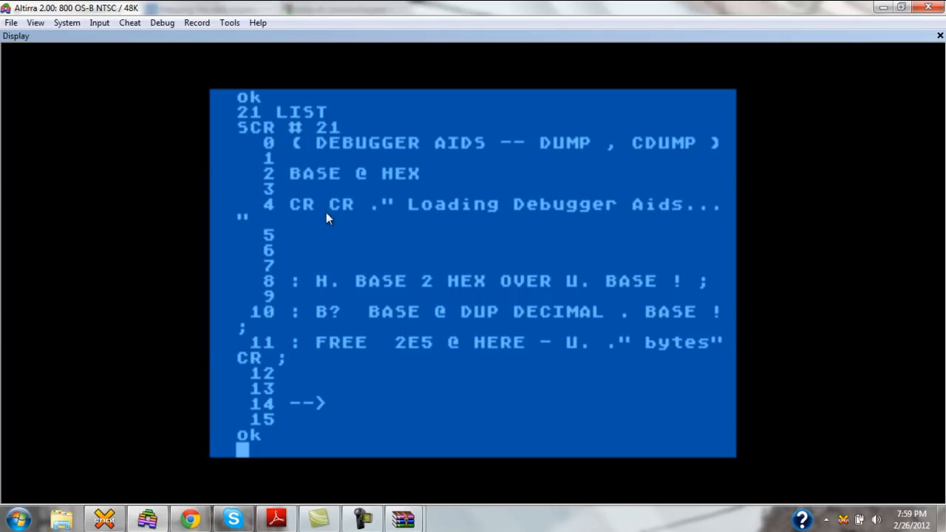
mouse_move(499, 201)
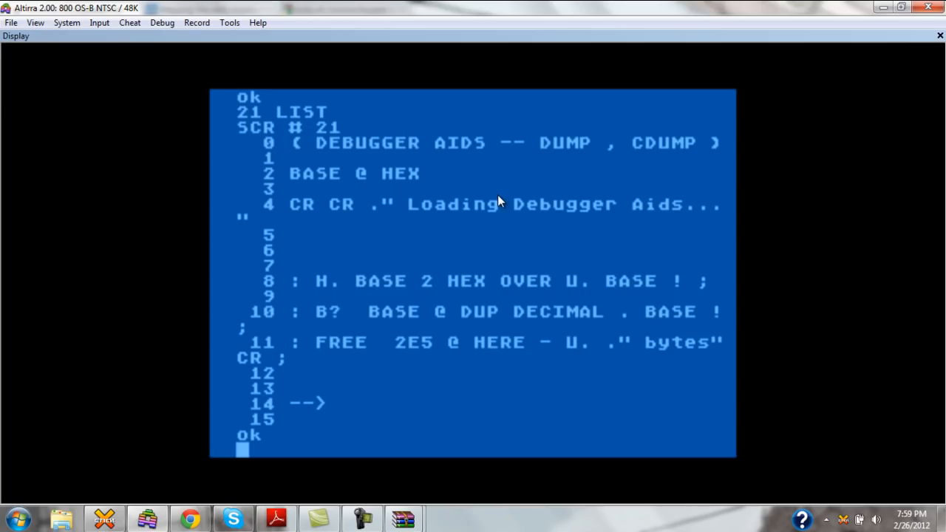
mouse_move(348, 175)
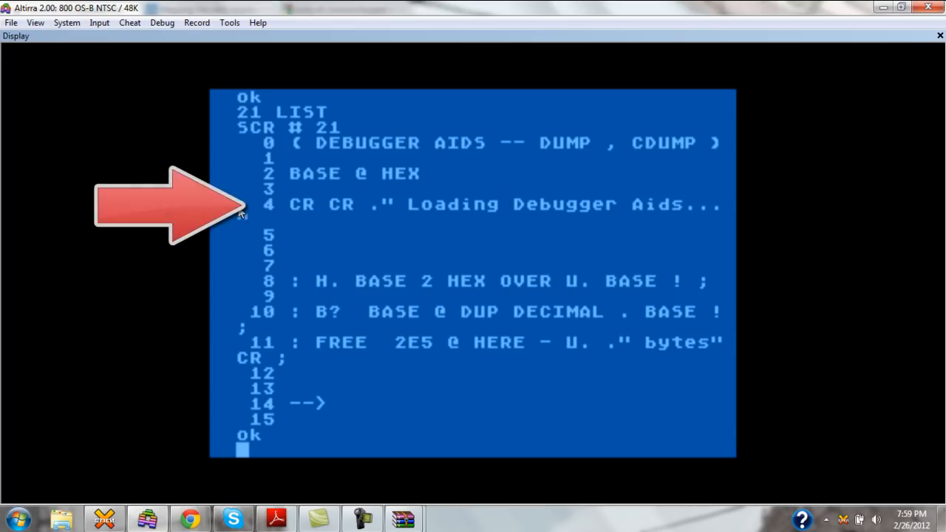
mouse_move(287, 209)
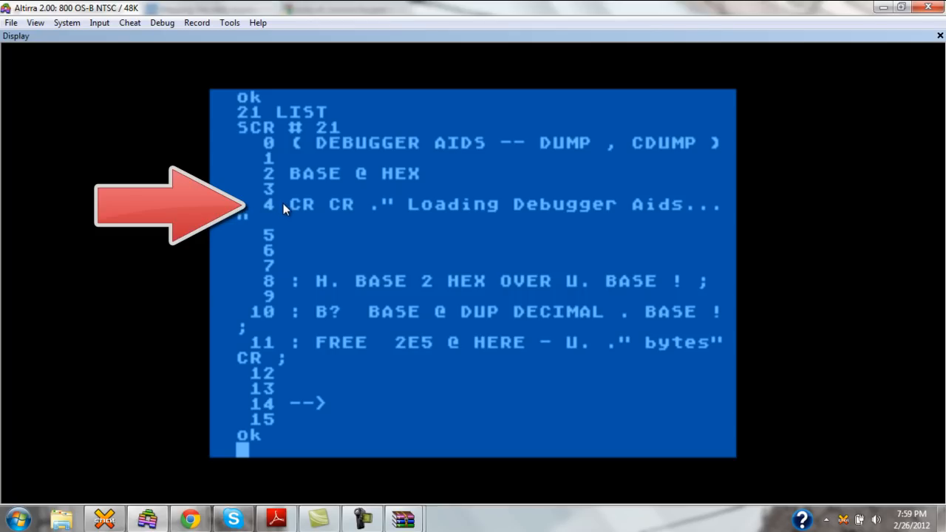
mouse_move(253, 264)
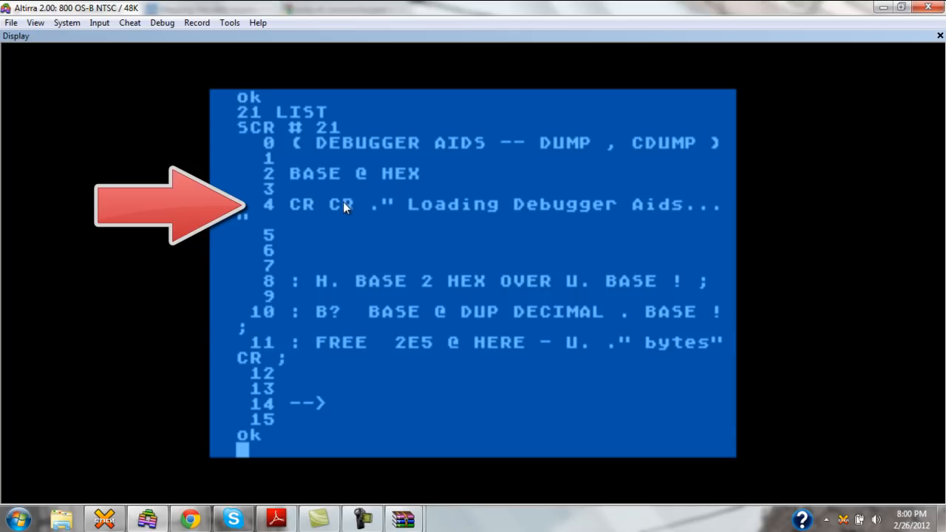
mouse_move(210, 231)
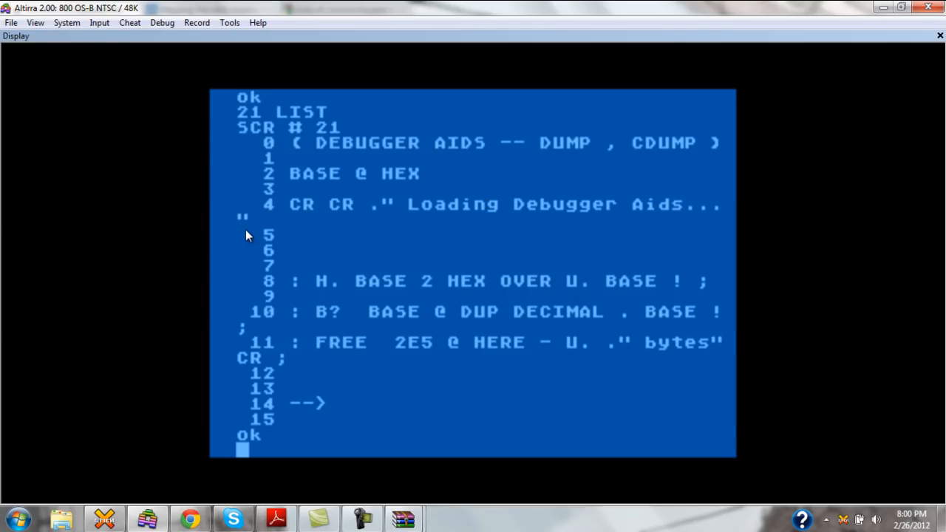
mouse_move(269, 407)
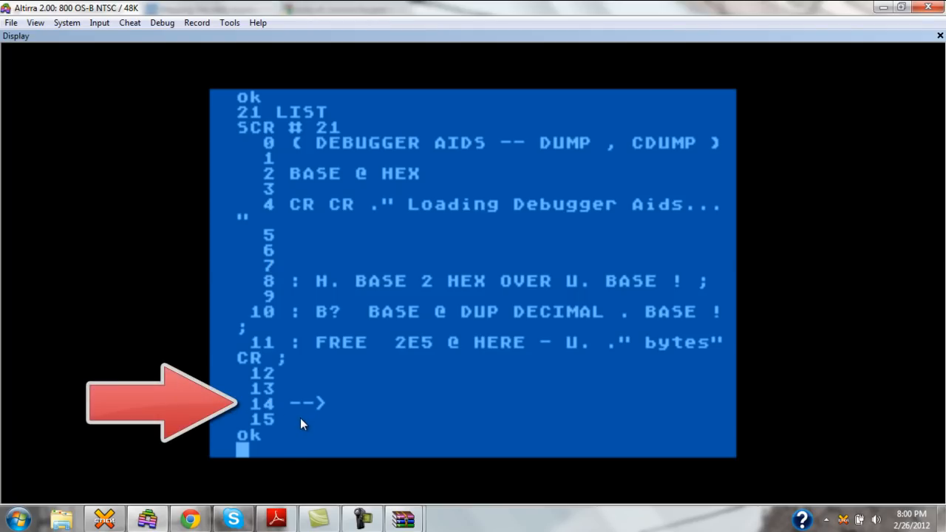
mouse_move(321, 414)
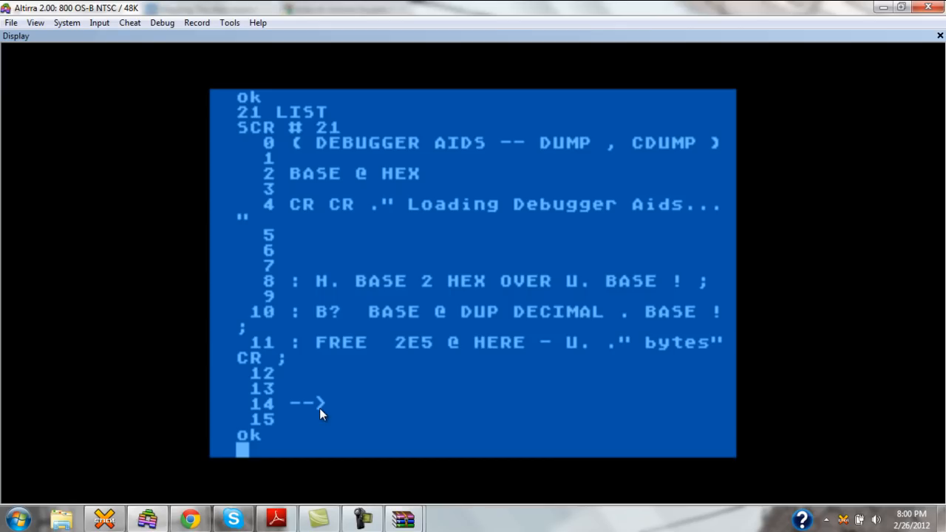
List screens 22 through 26, ending on the Definition Tracer screen.
text(22)
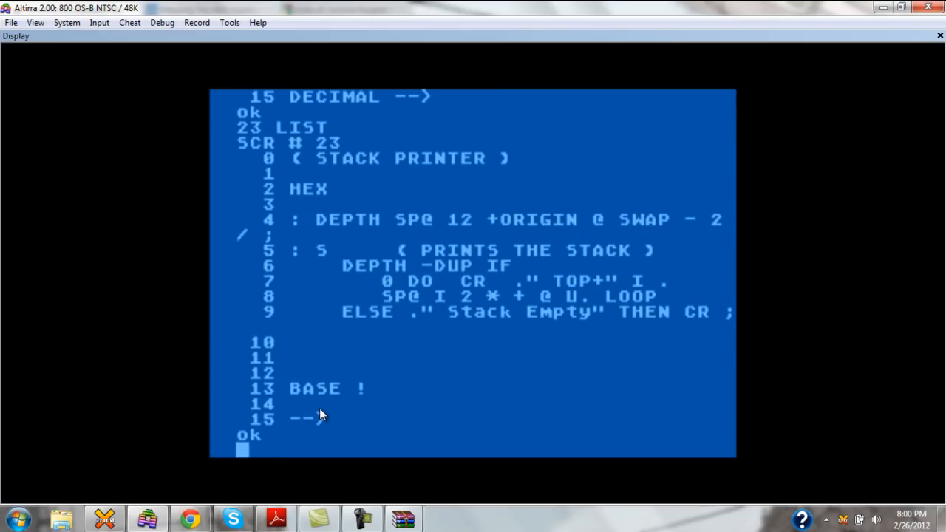
text(24 LIST)
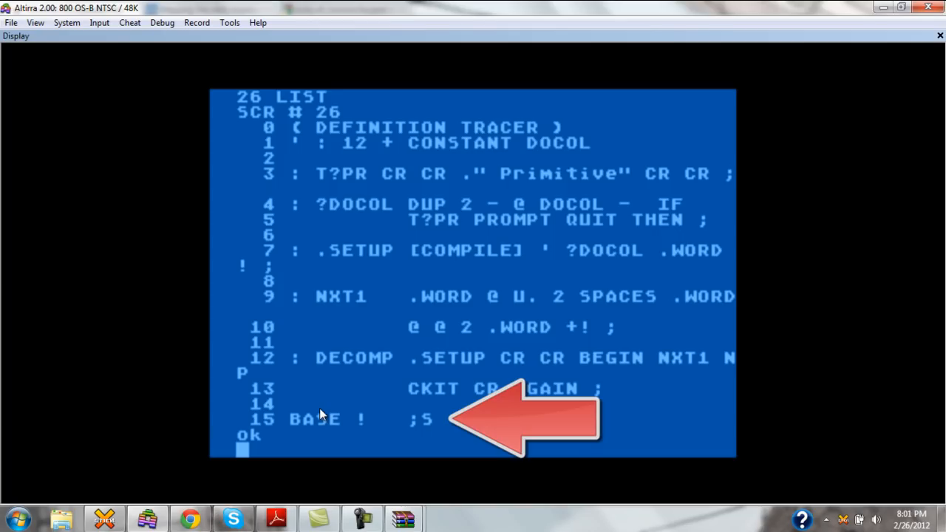
mouse_move(414, 440)
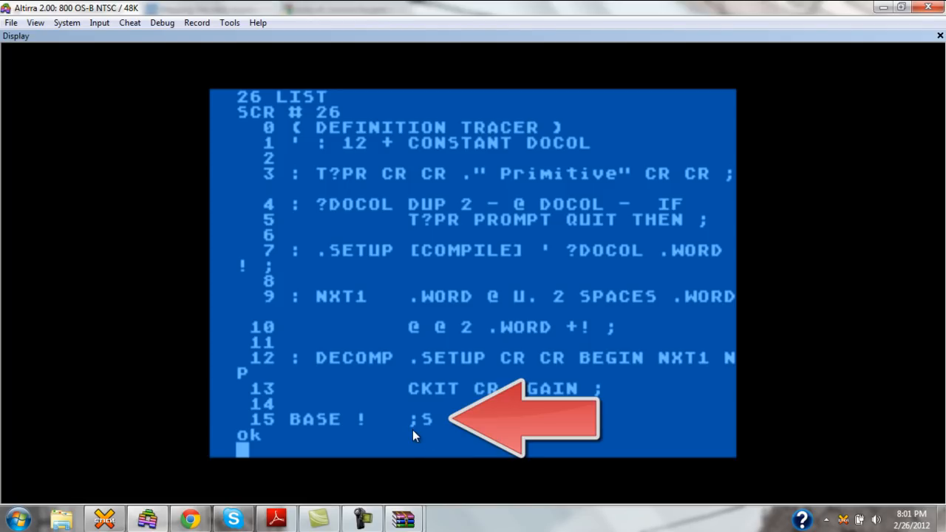
mouse_move(433, 434)
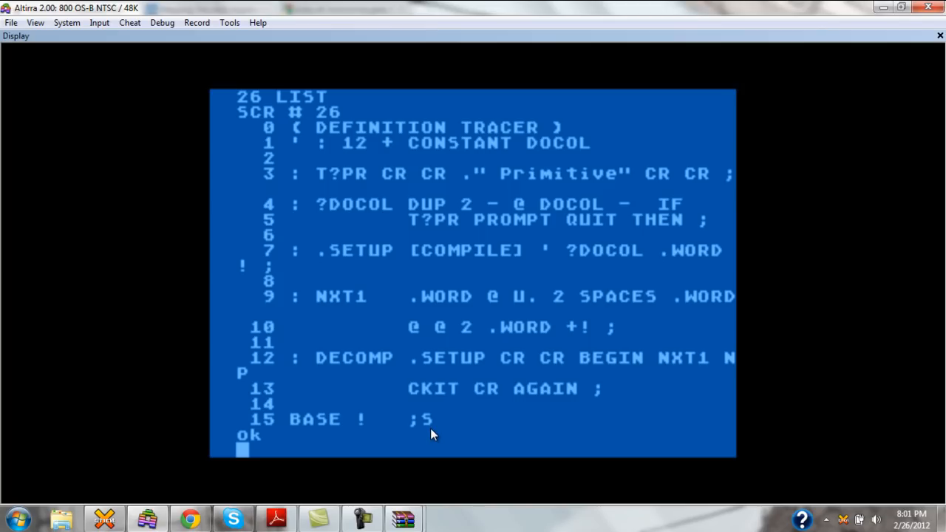
List screen 18, the Full Load screen loading screens 21, 27 and 39.
text(18 LIST)
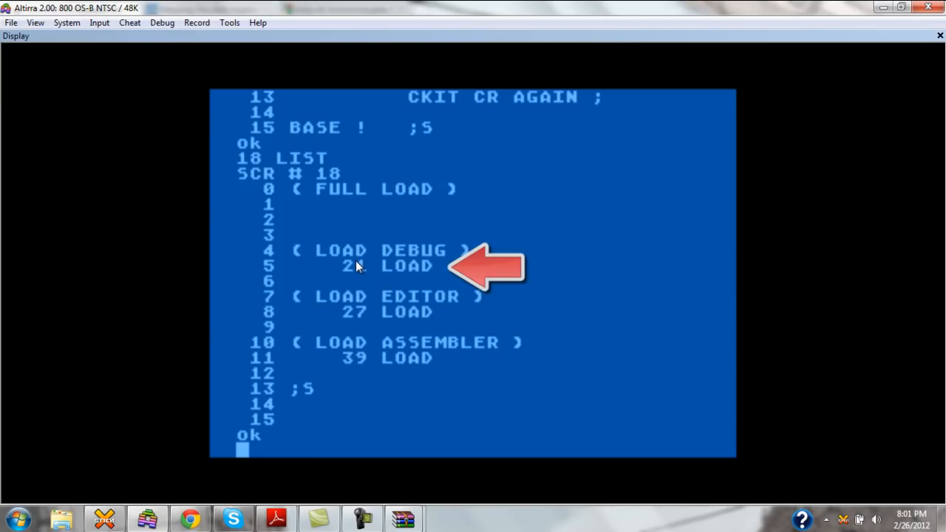
mouse_move(288, 297)
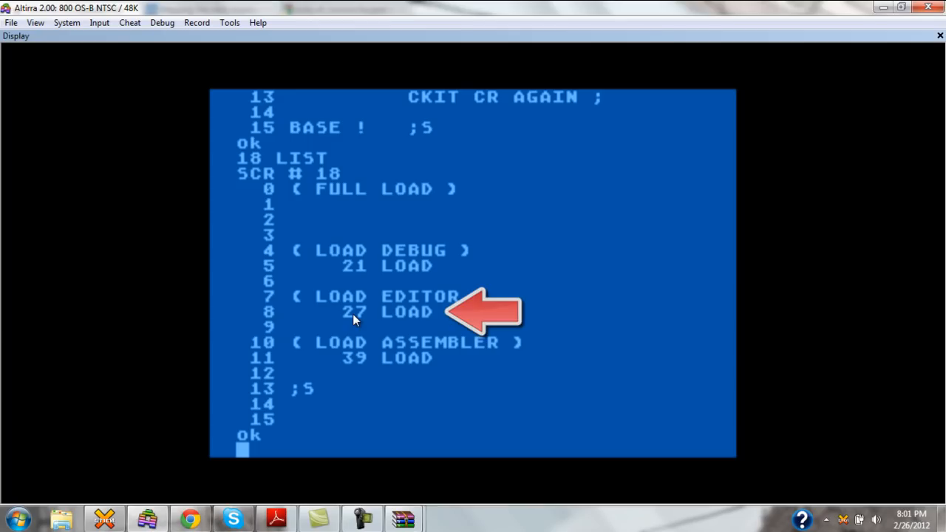
mouse_move(386, 317)
text(( A COMME)
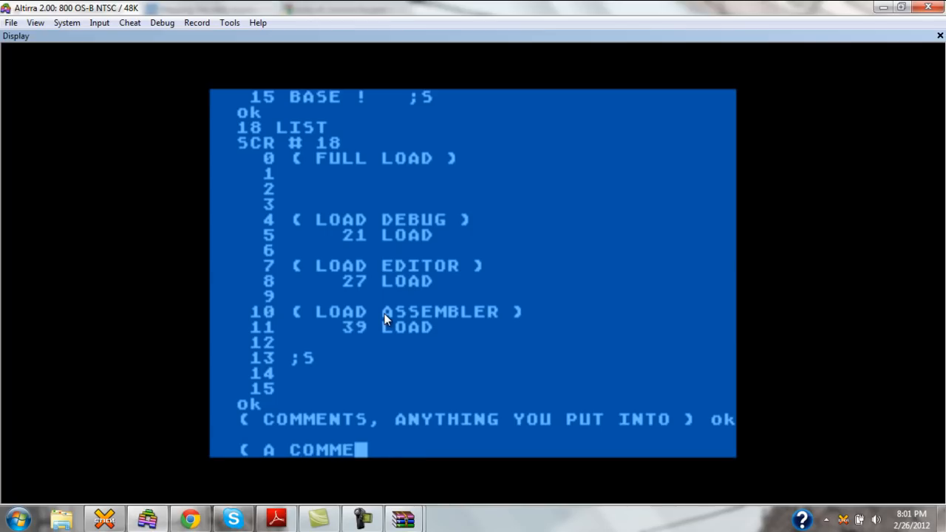
Enter parenthesised comment lines noting they are ignored by the FORTH interpreter.
text(NT, IS)
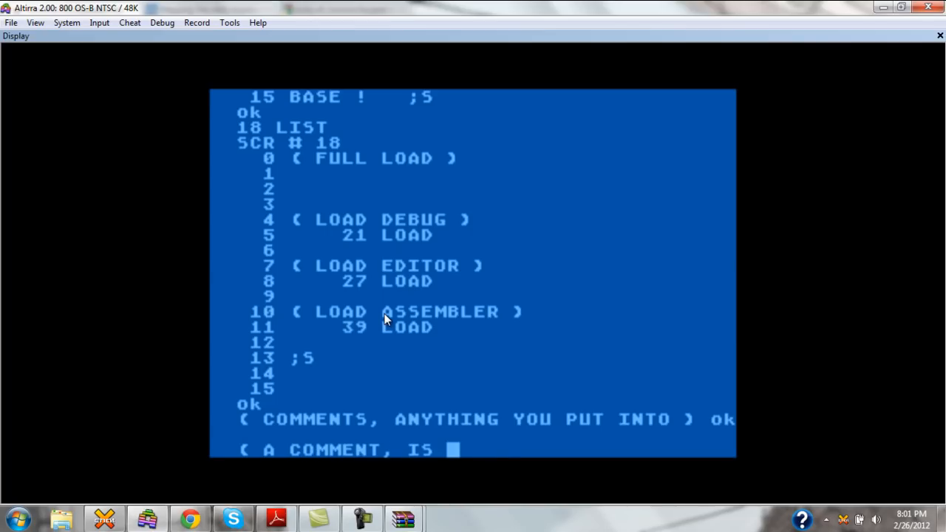
text(BASICALLY IGNORED ) ok)
text(( BY THE F)
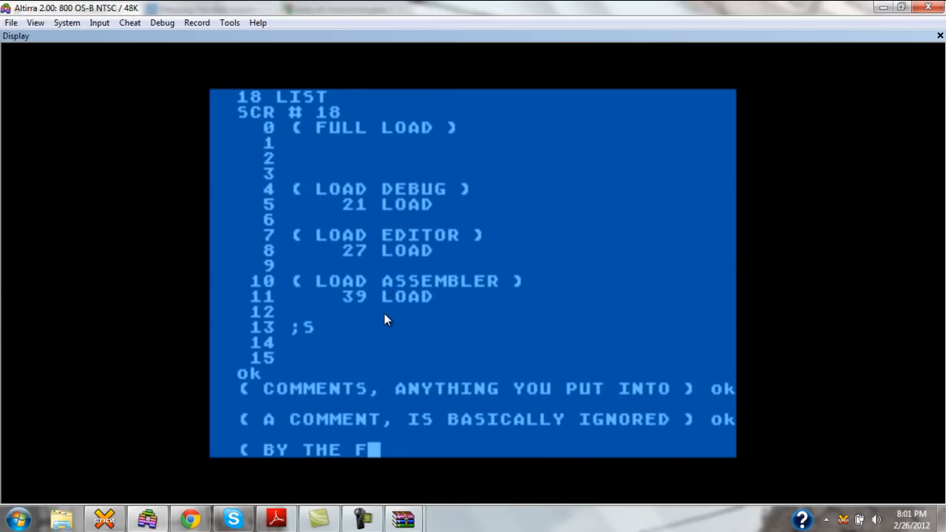
text(ORTH INTERPRETER OR COMPILER)
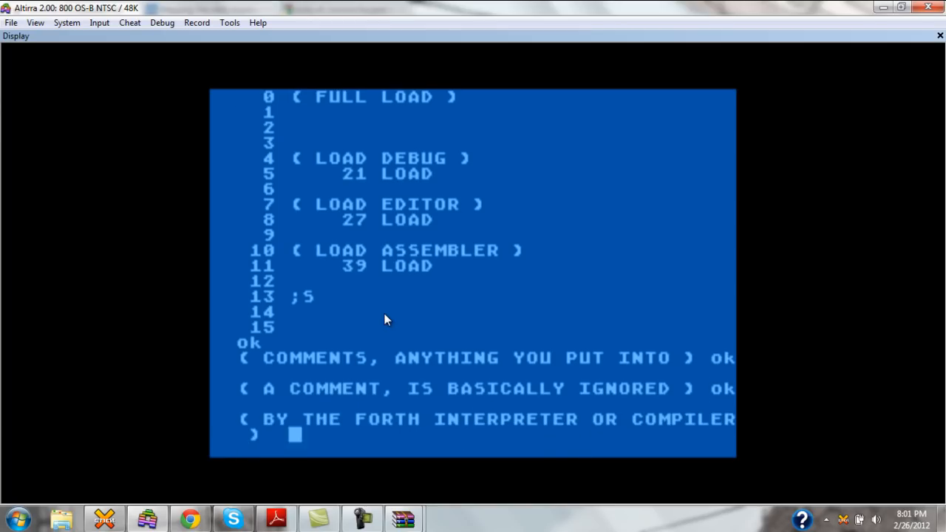
key(Return)
text(18)
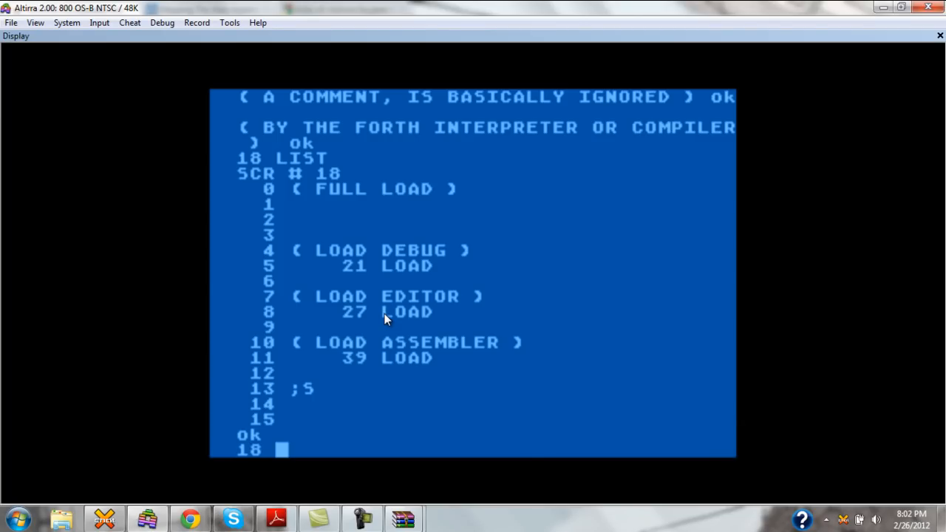
Run 18 LOAD to compile the debugger aids, editor and assembler.
text(LOAD)
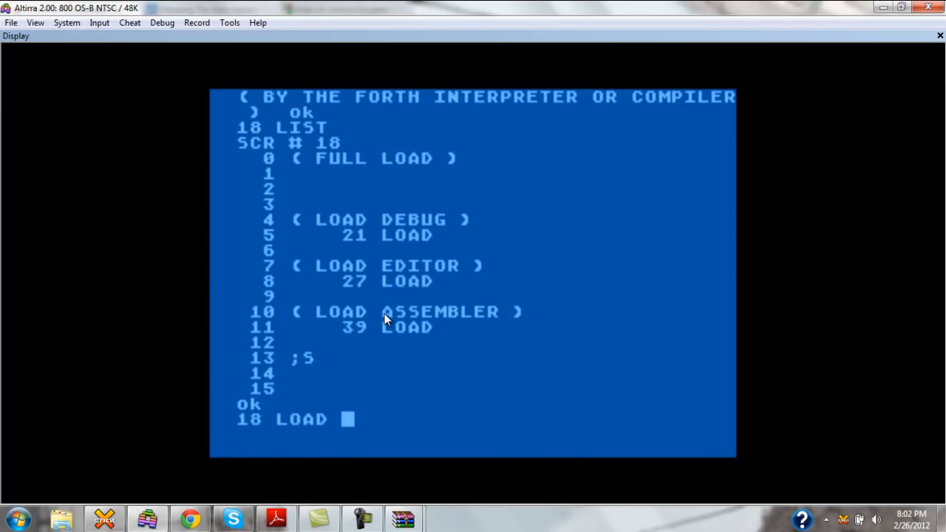
key(Return)
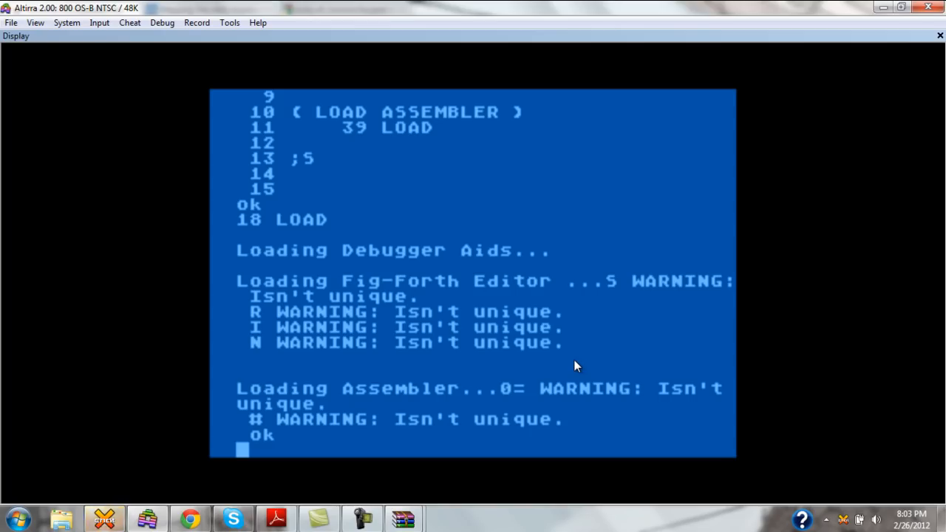
Run VLIST to show new words such as ASSEMBLER, EDITOR, DECOMP and DUMP.
text(VLIST)
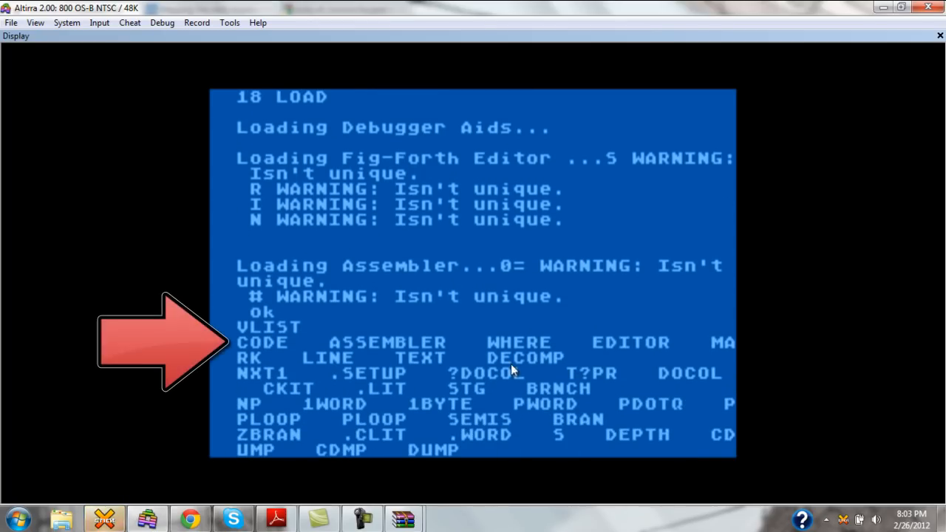
mouse_move(495, 340)
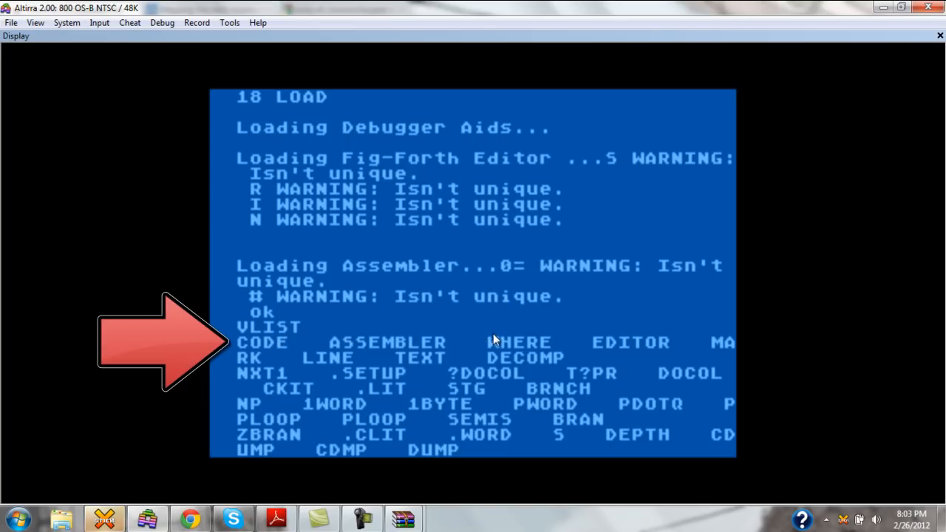
mouse_move(291, 367)
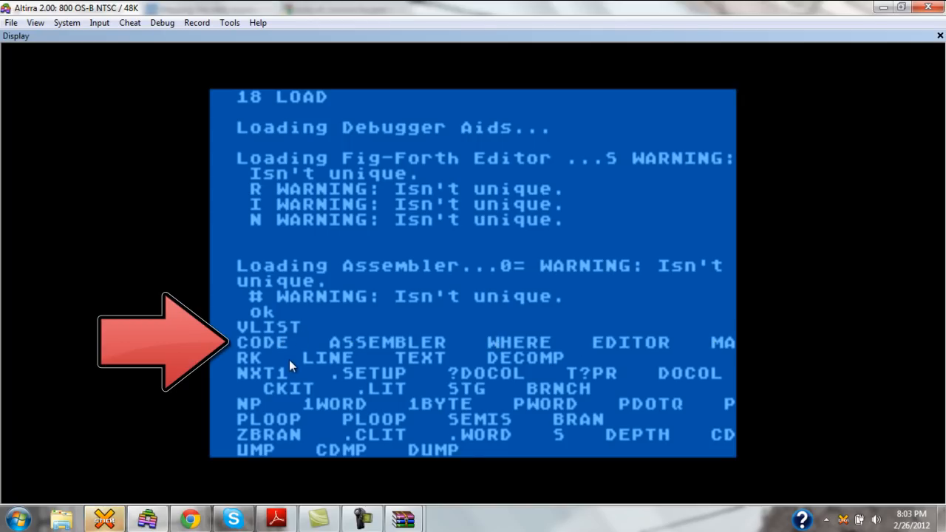